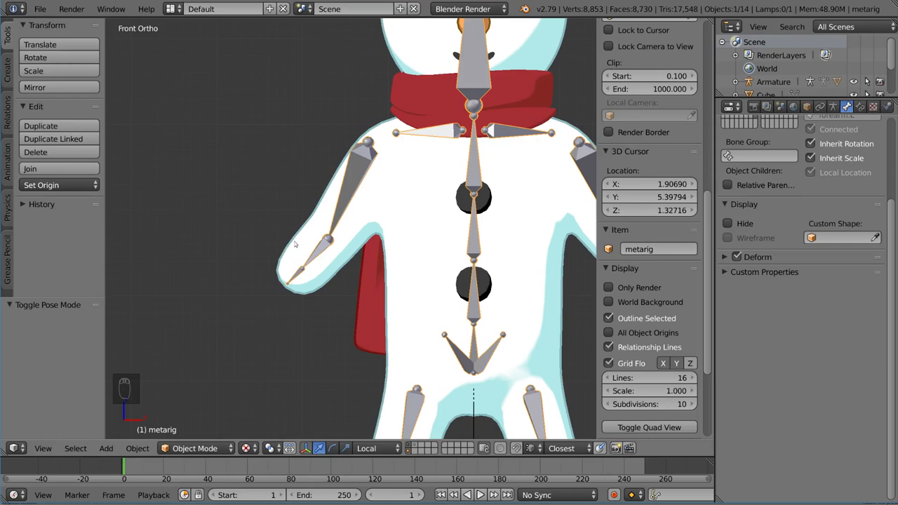
mouse_move(313, 200)
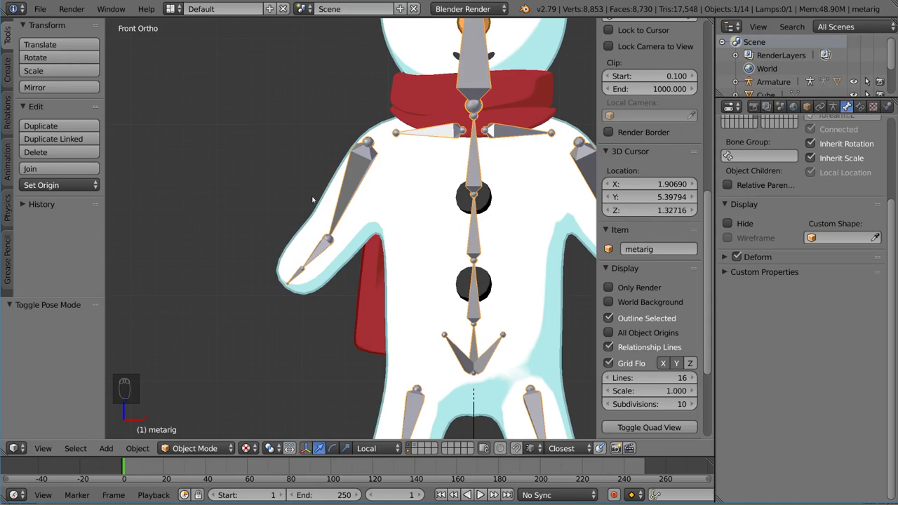
Enter Pose Mode and try rotating and moving the right upper arm and forearm bones.
key(ctrl+tab)
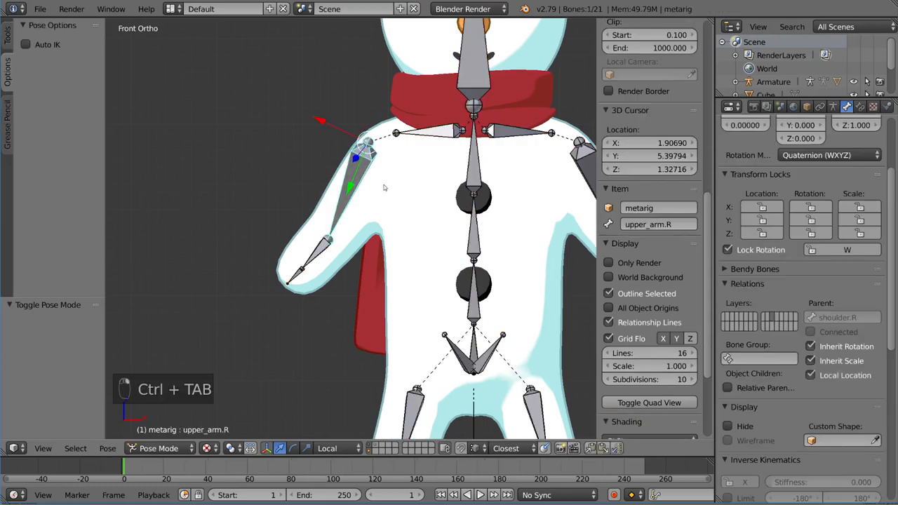
key(r)
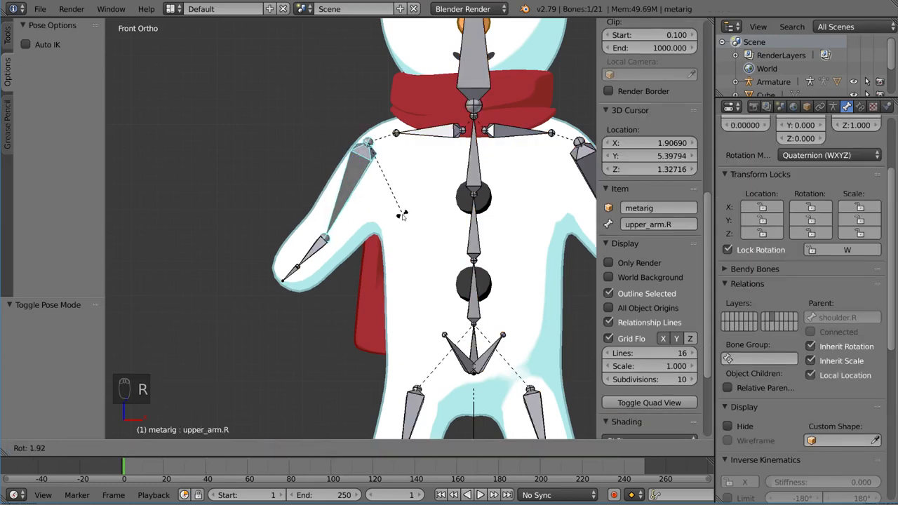
mouse_move(390, 223)
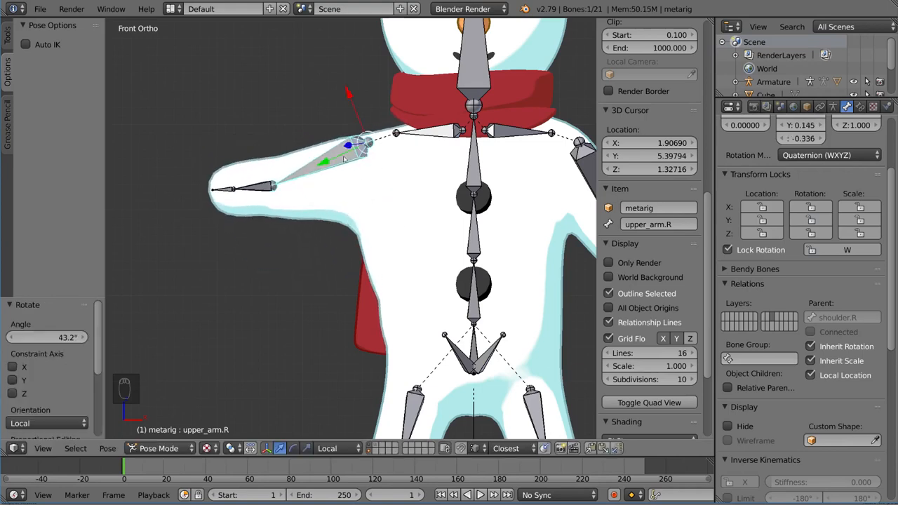
mouse_move(295, 171)
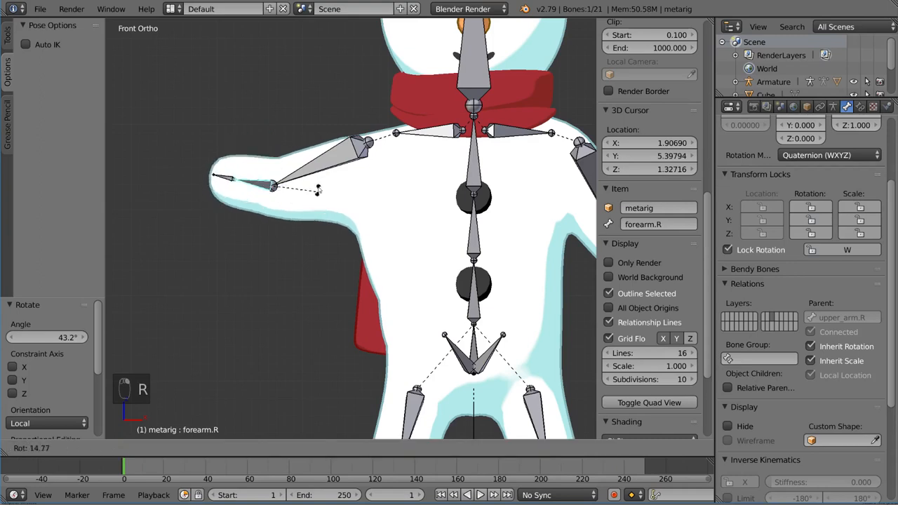
mouse_move(320, 241)
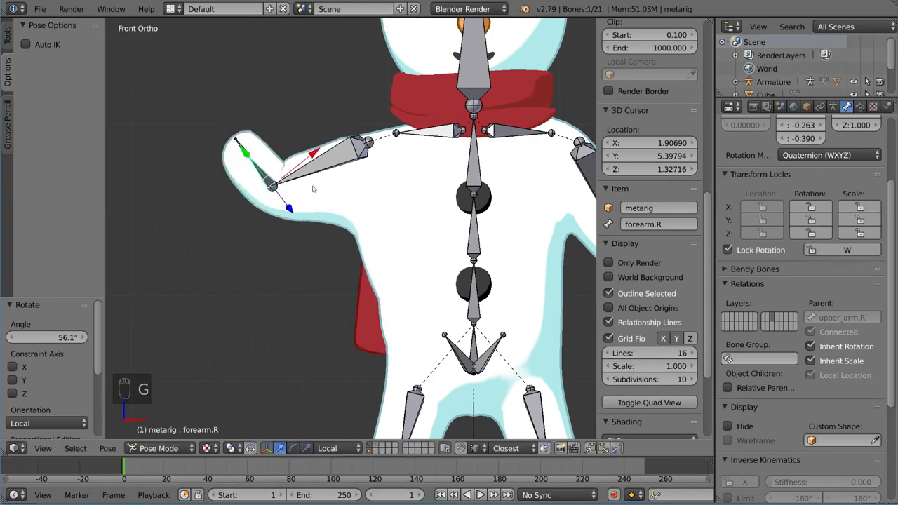
key(r)
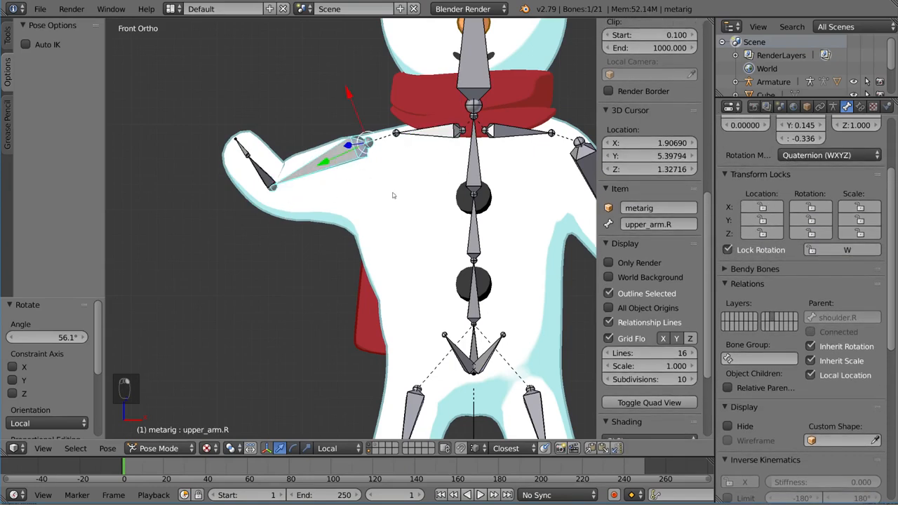
key(g)
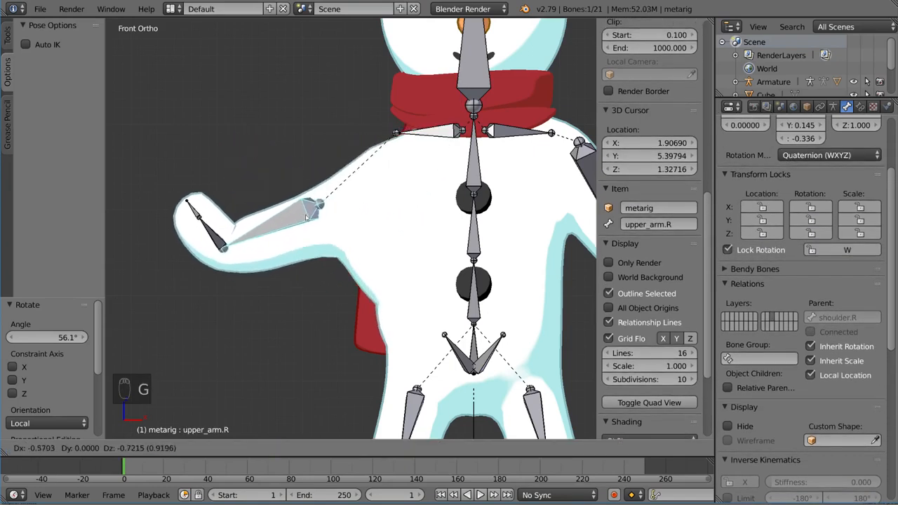
mouse_move(414, 231)
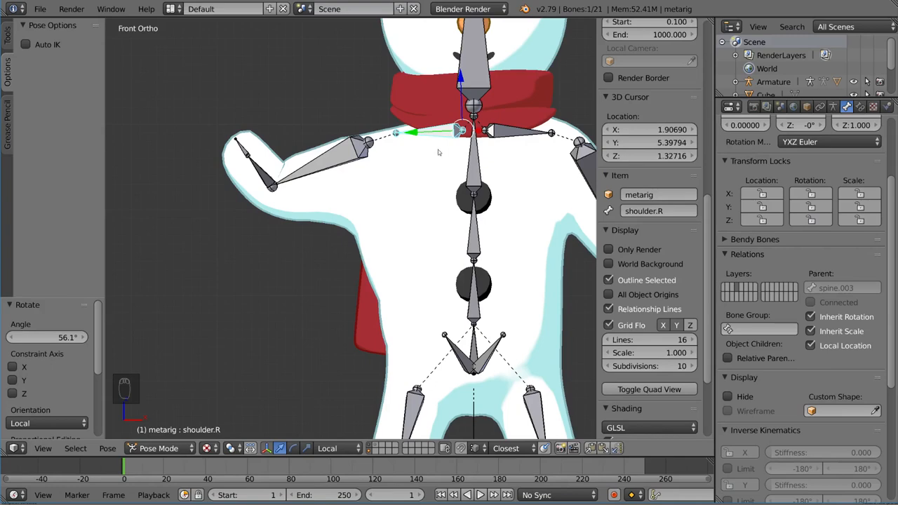
Clear the posed rotation so the right arm returns to its rest pose.
key(alt+r)
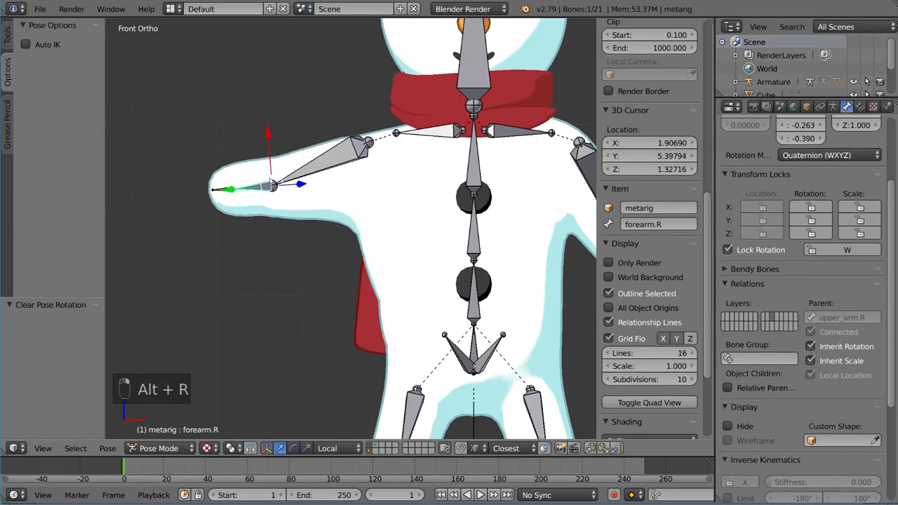
key(alt+r)
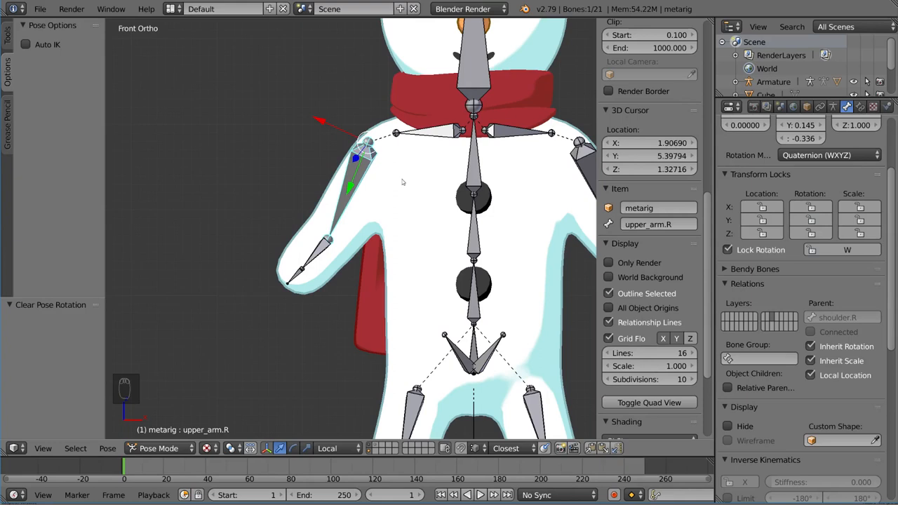
click(323, 245)
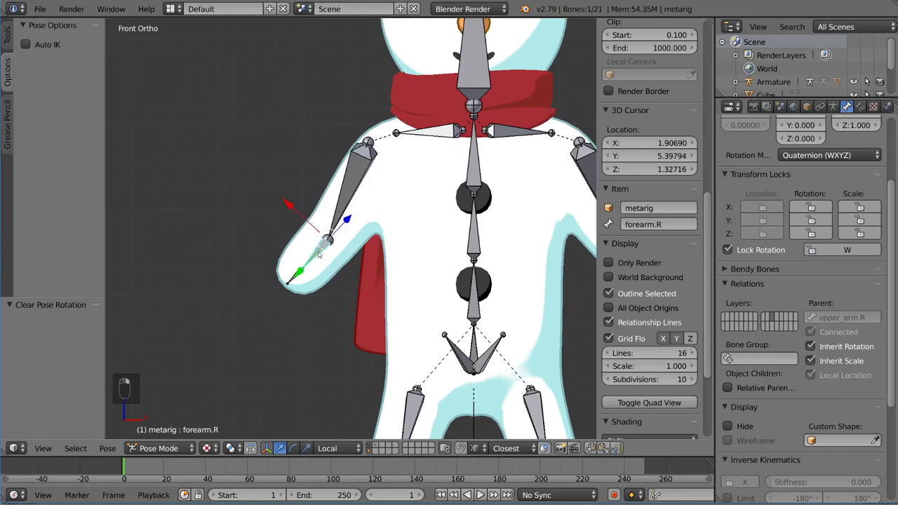
mouse_move(278, 236)
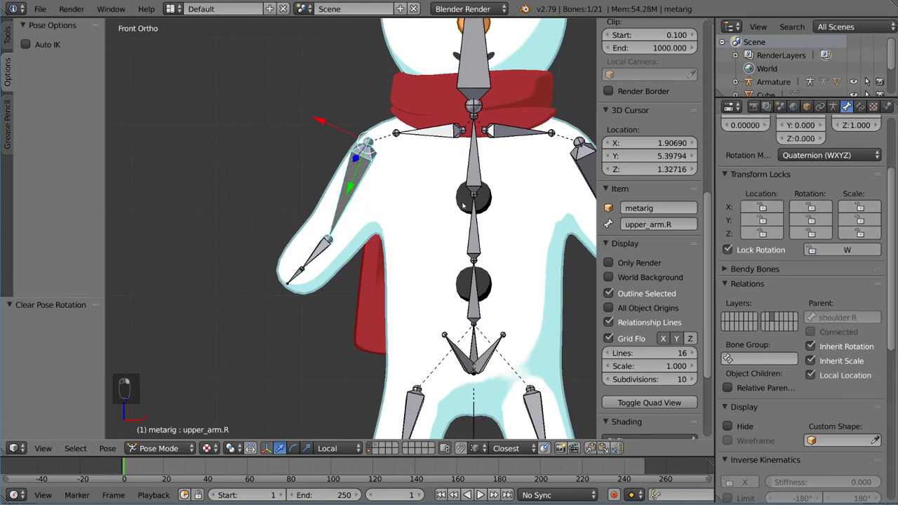
mouse_move(499, 196)
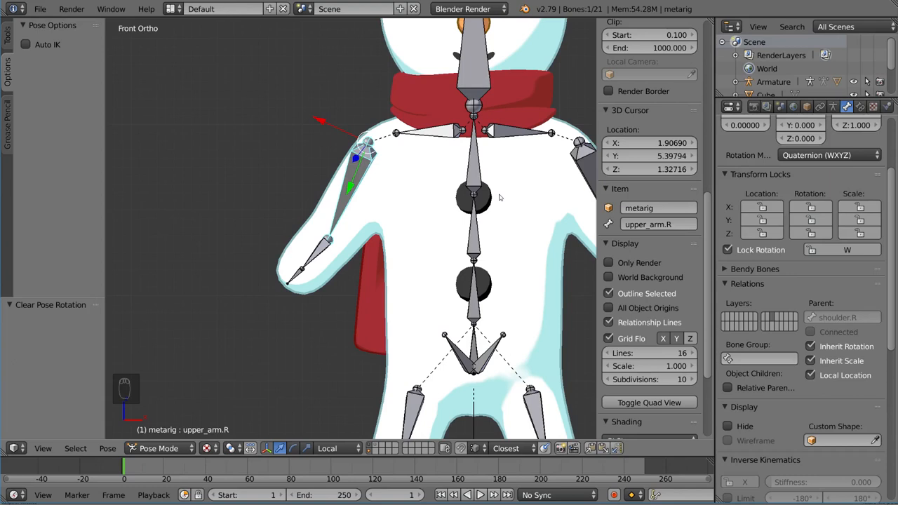
mouse_move(185, 125)
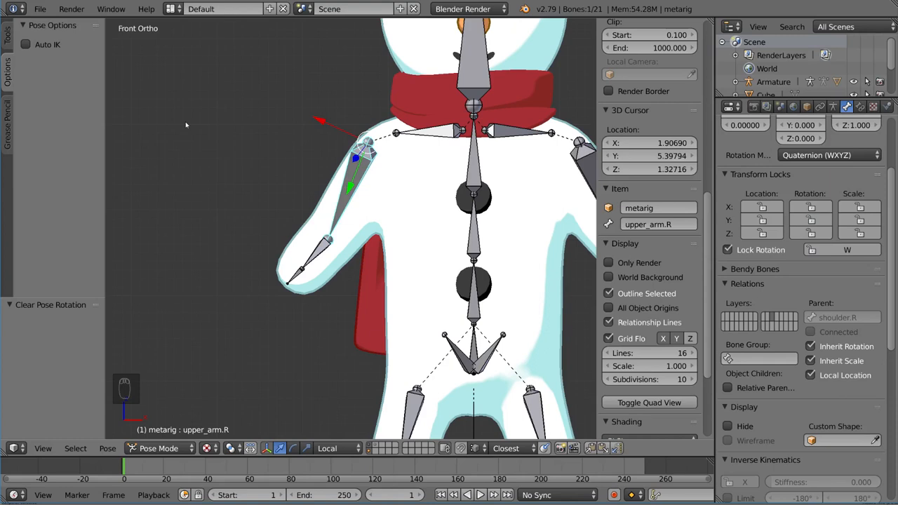
mouse_move(56, 60)
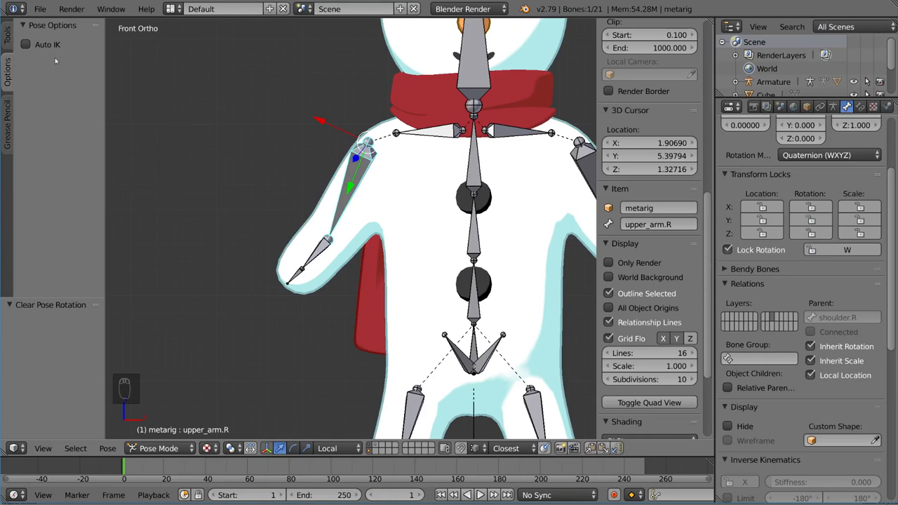
mouse_move(233, 115)
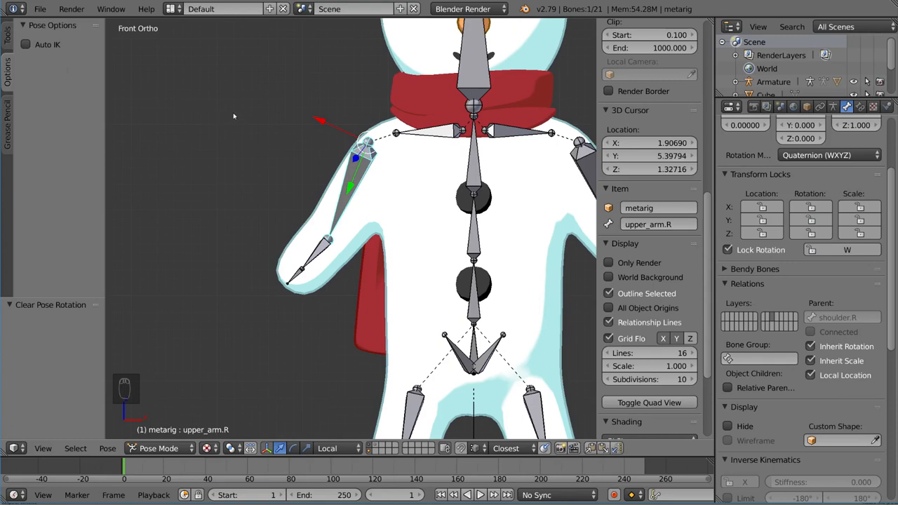
key(T)
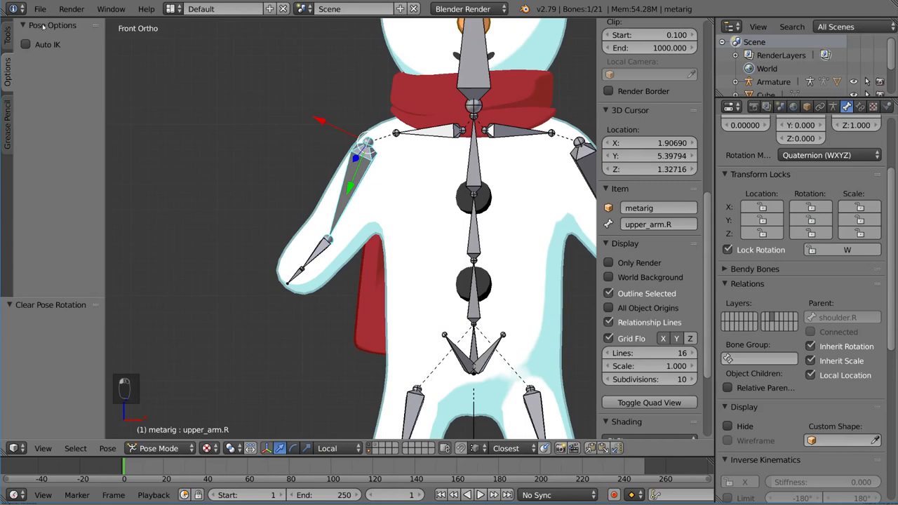
click(26, 44)
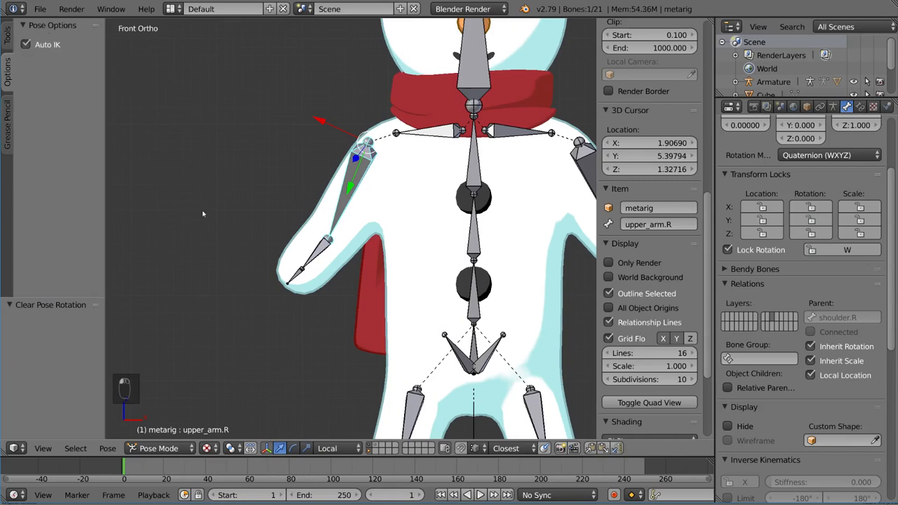
mouse_move(210, 216)
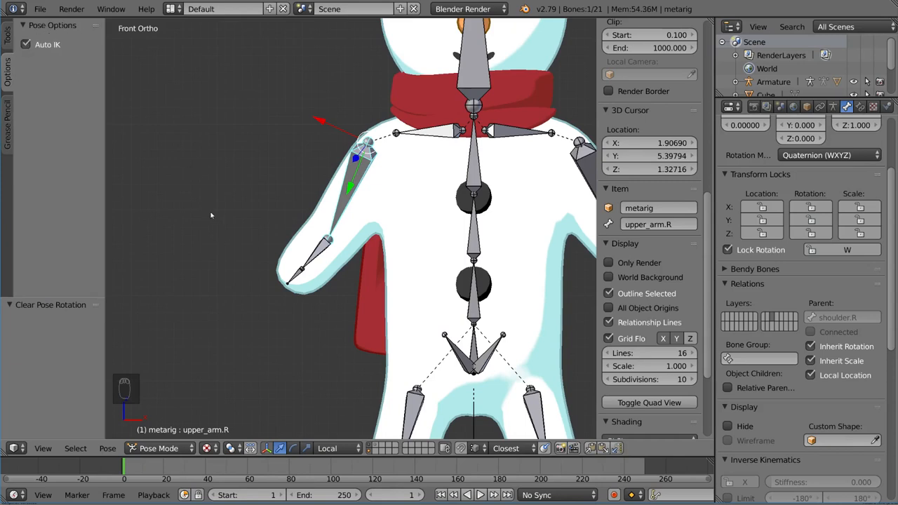
click(312, 264)
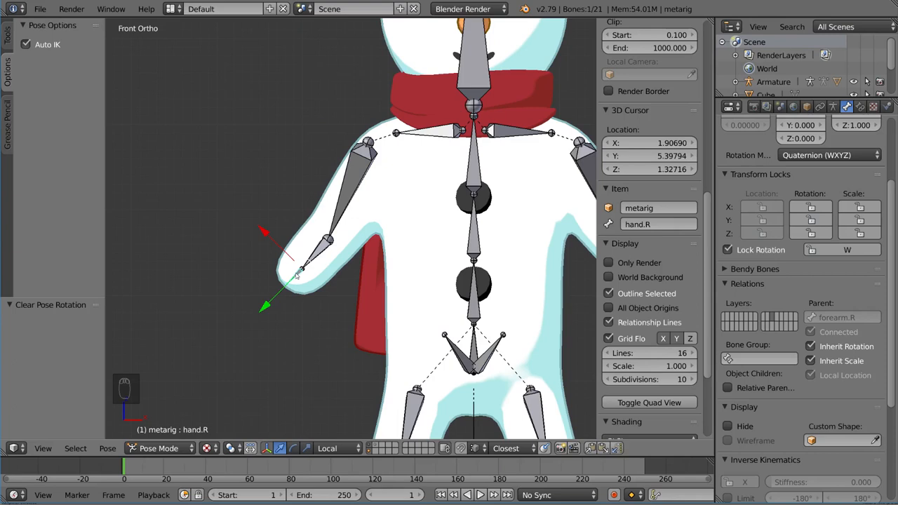
mouse_move(342, 319)
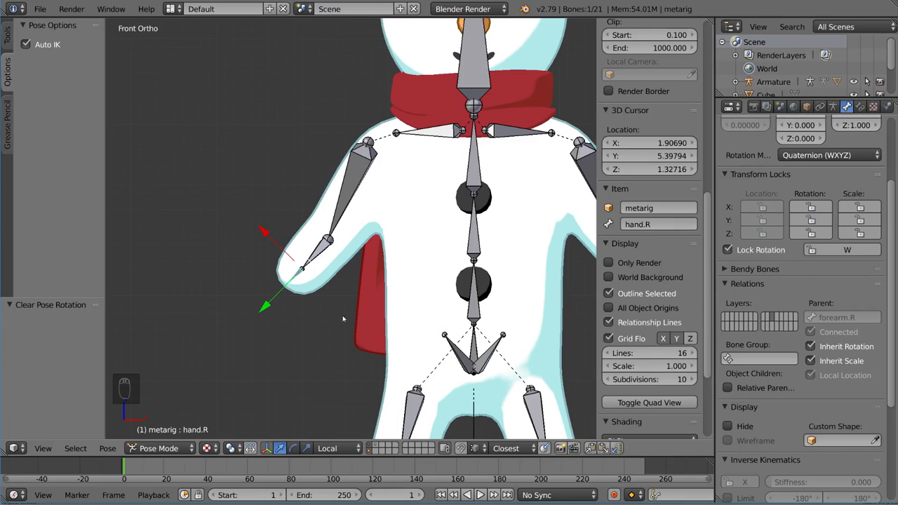
mouse_move(458, 232)
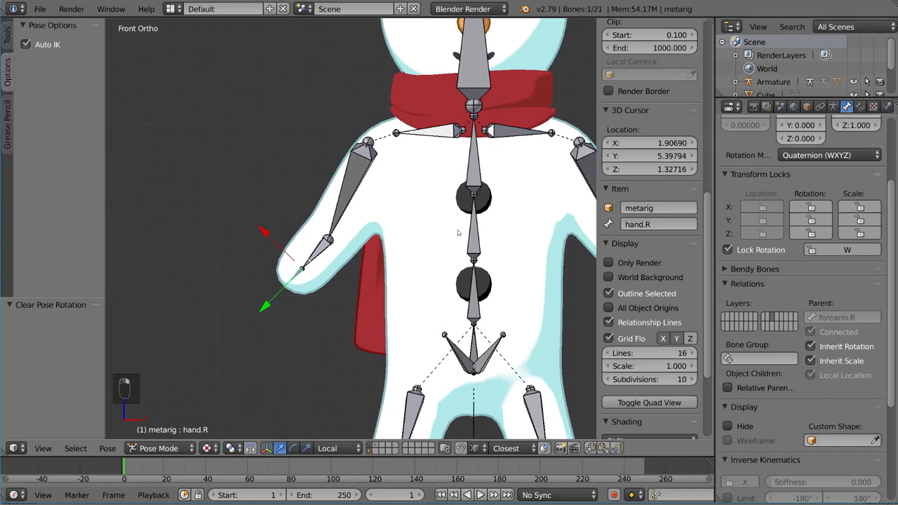
mouse_move(449, 247)
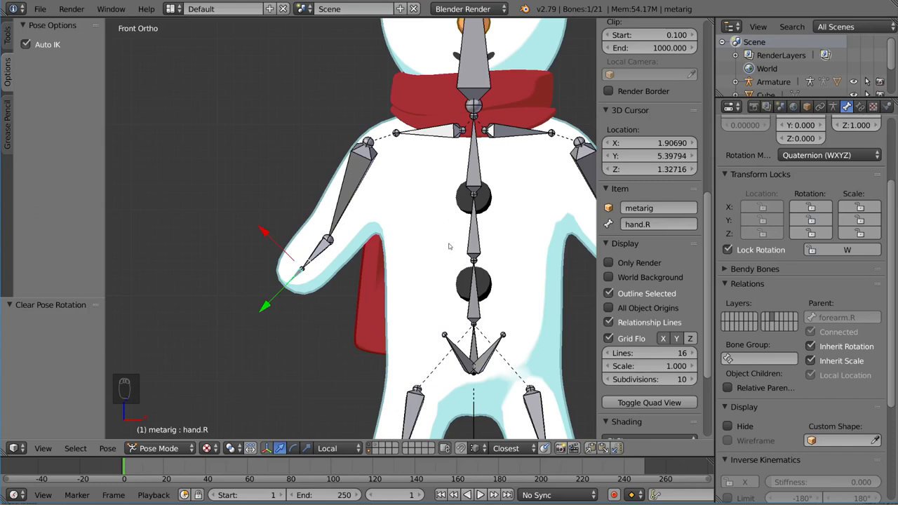
mouse_move(454, 237)
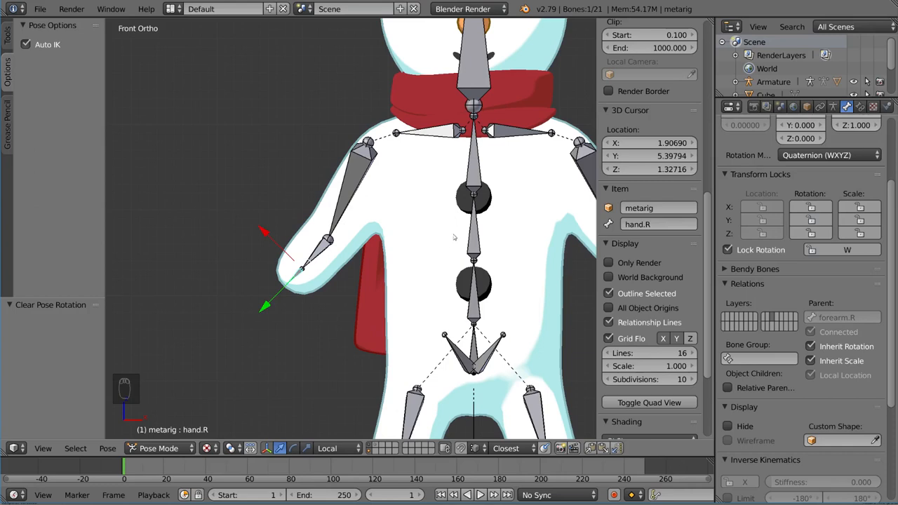
mouse_move(379, 272)
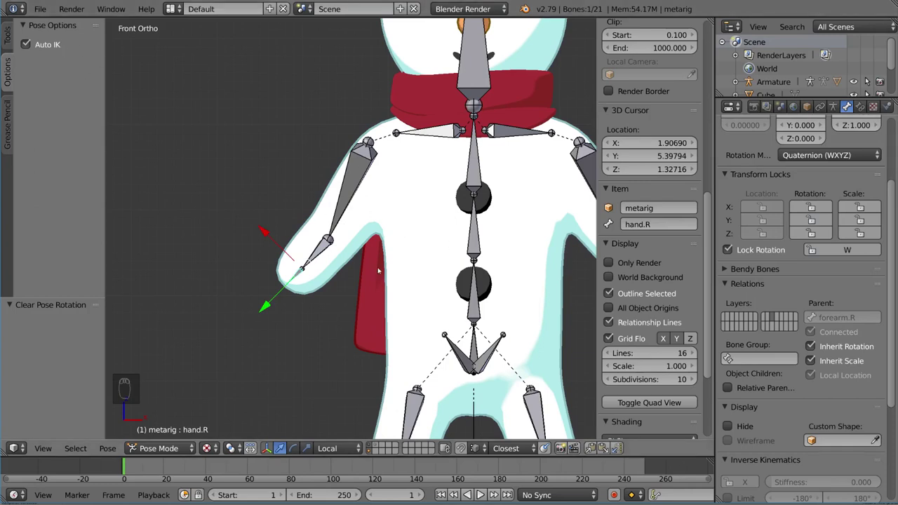
key(g)
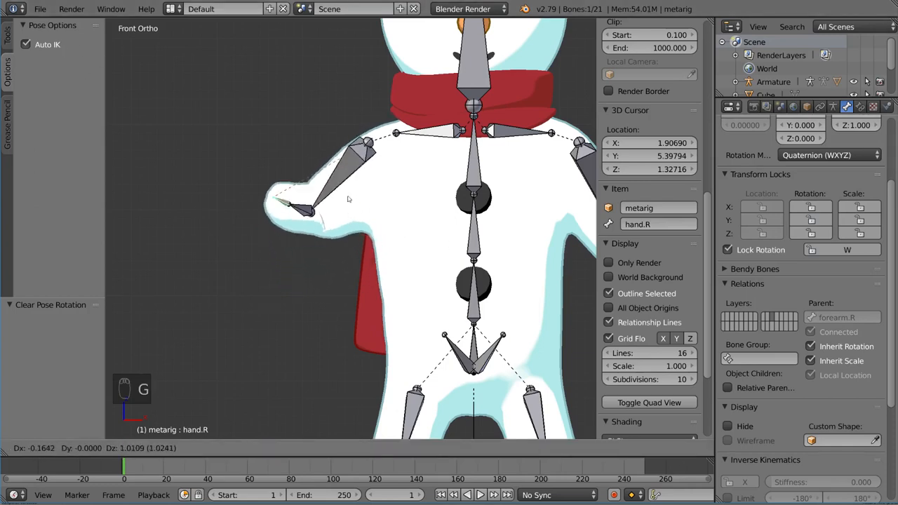
mouse_move(372, 154)
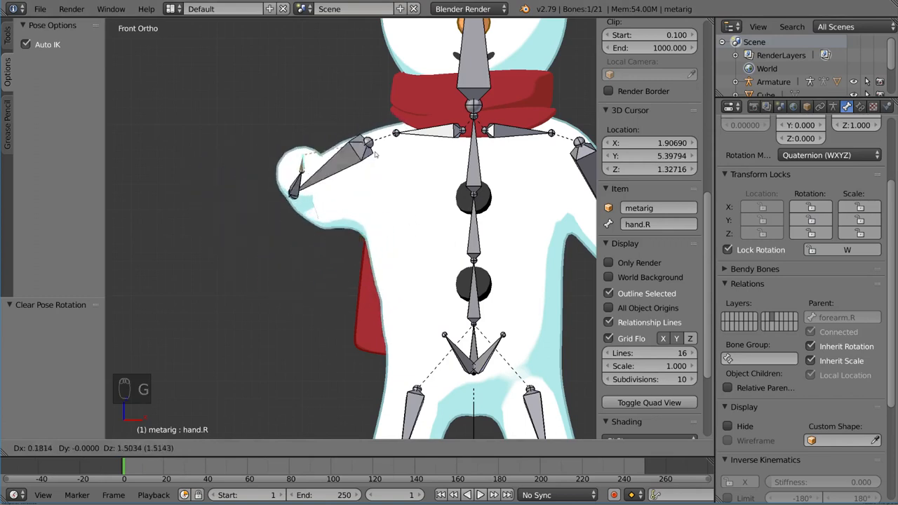
mouse_move(287, 139)
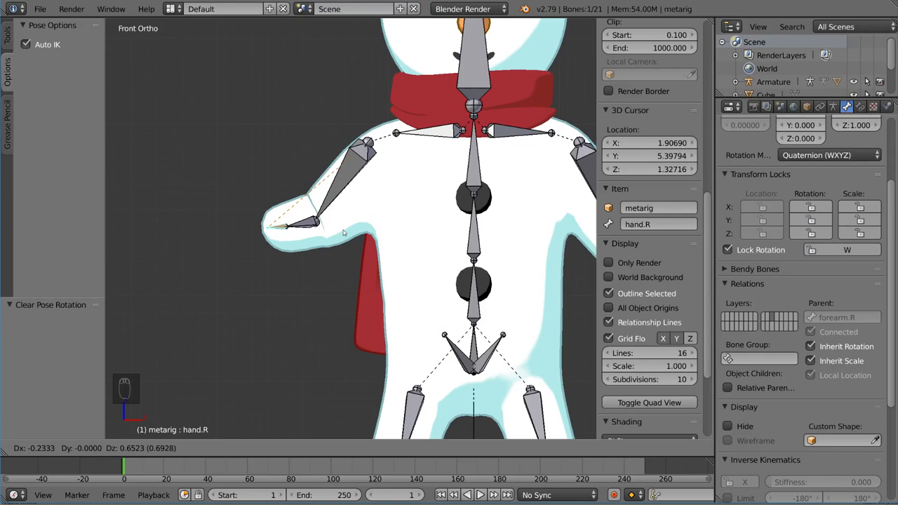
mouse_move(385, 175)
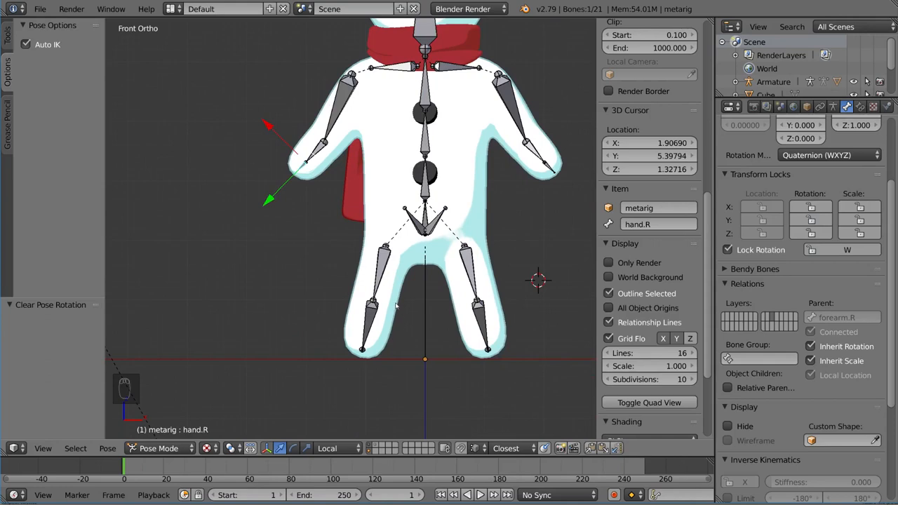
mouse_move(560, 112)
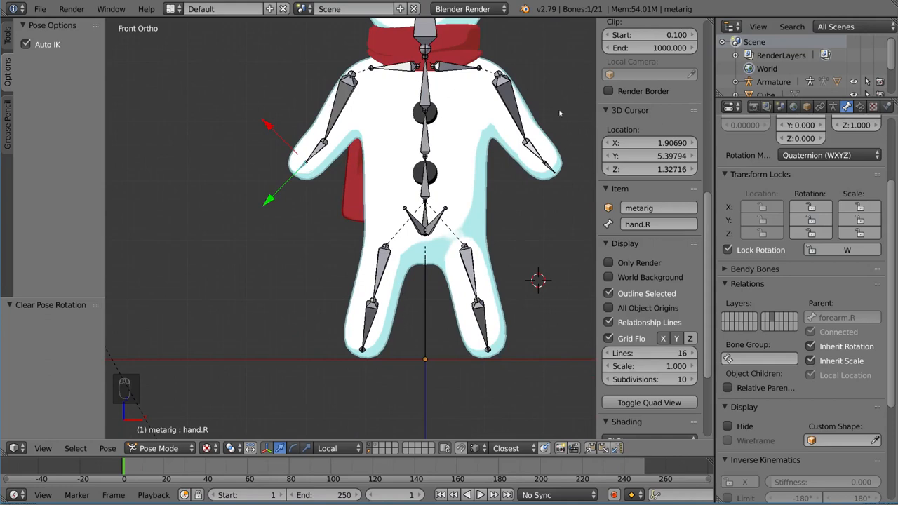
Add an Inverse Kinematics bone constraint to the forearm.R bone.
click(315, 148)
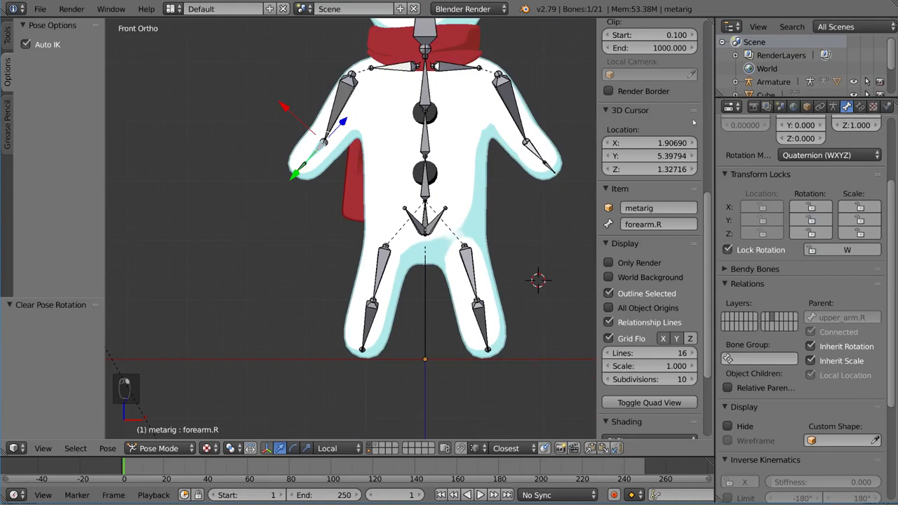
click(858, 107)
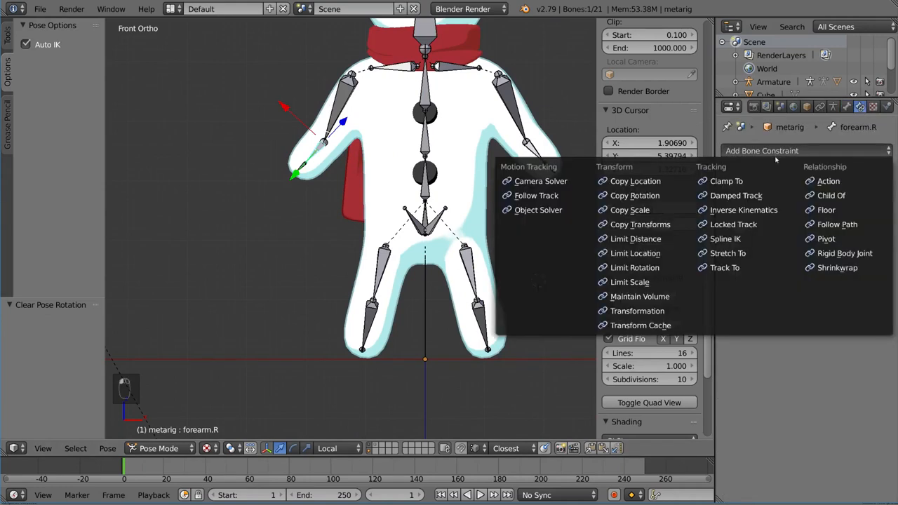
mouse_move(744, 211)
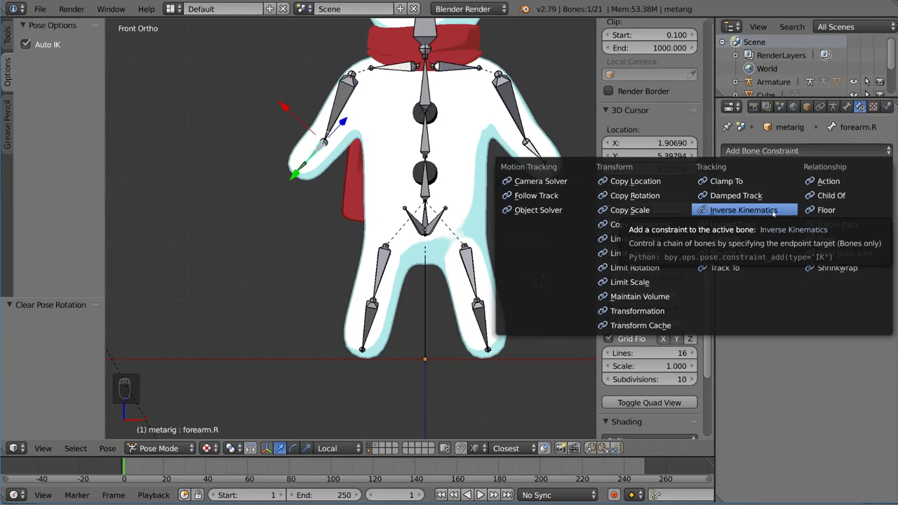
mouse_move(744, 211)
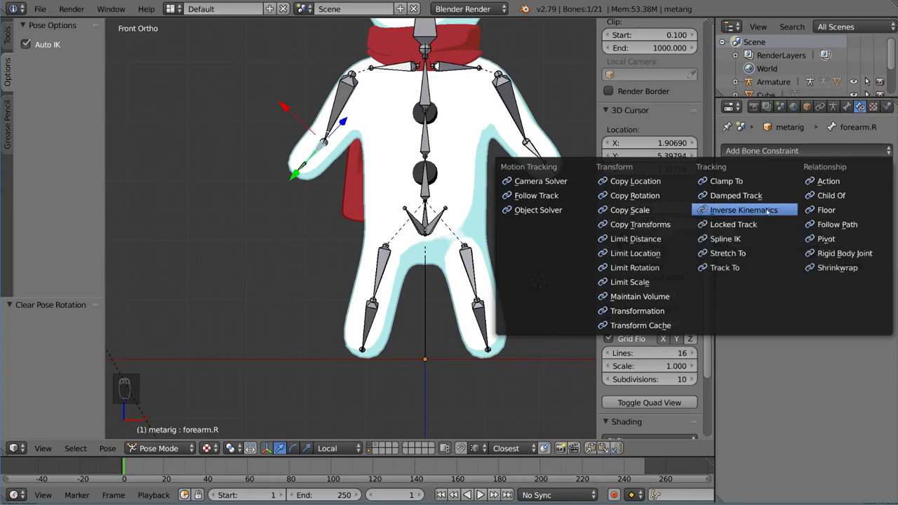
click(744, 210)
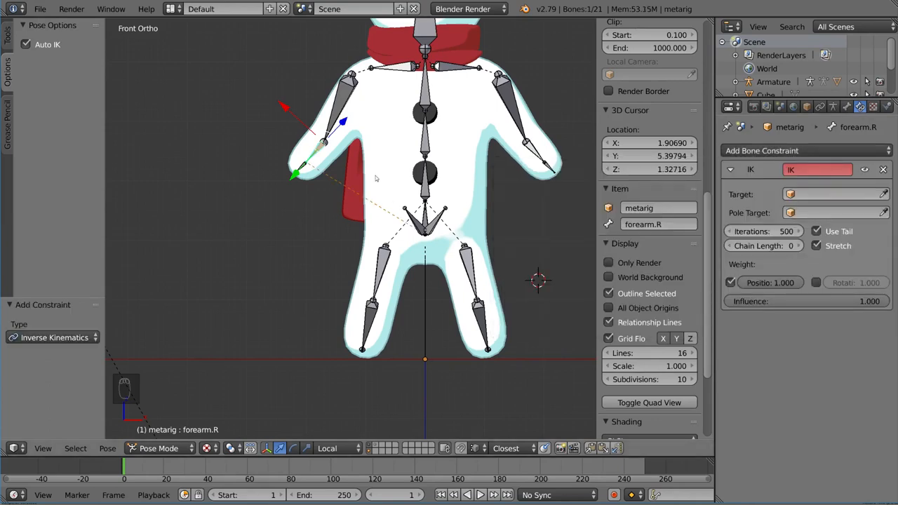
mouse_move(365, 176)
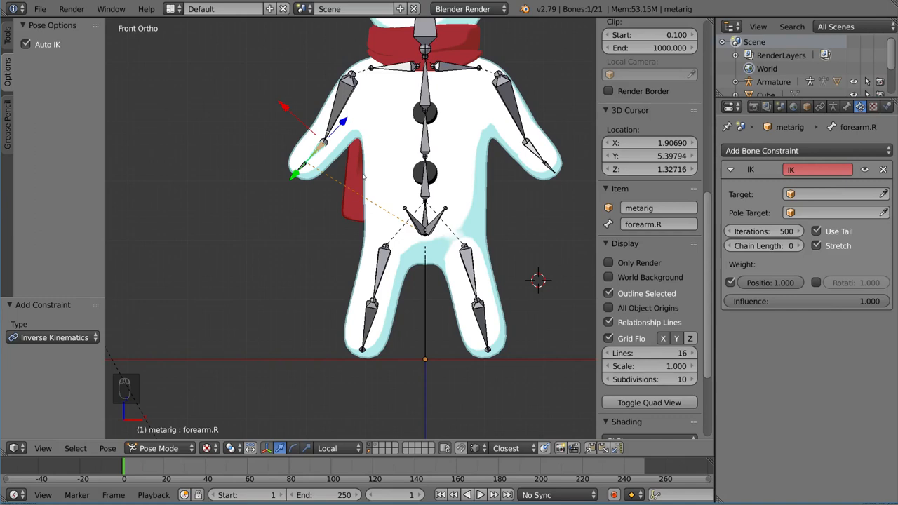
mouse_move(452, 171)
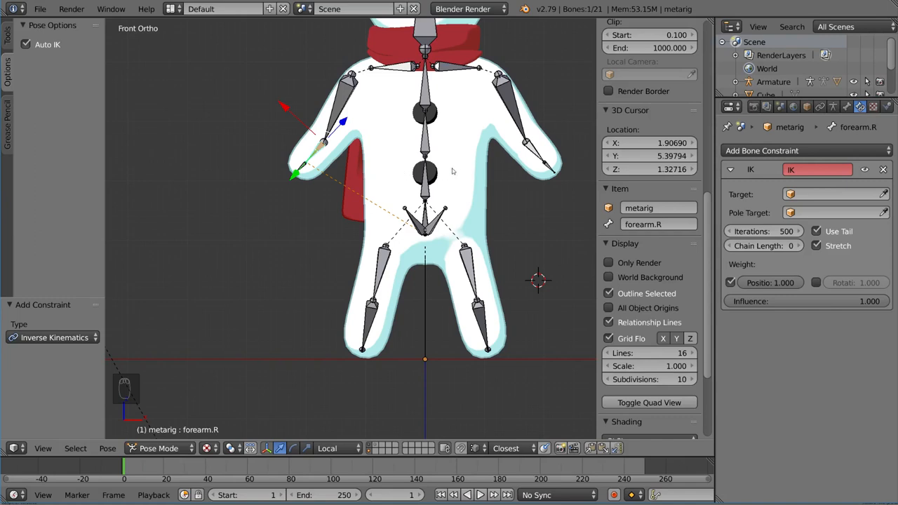
mouse_move(322, 162)
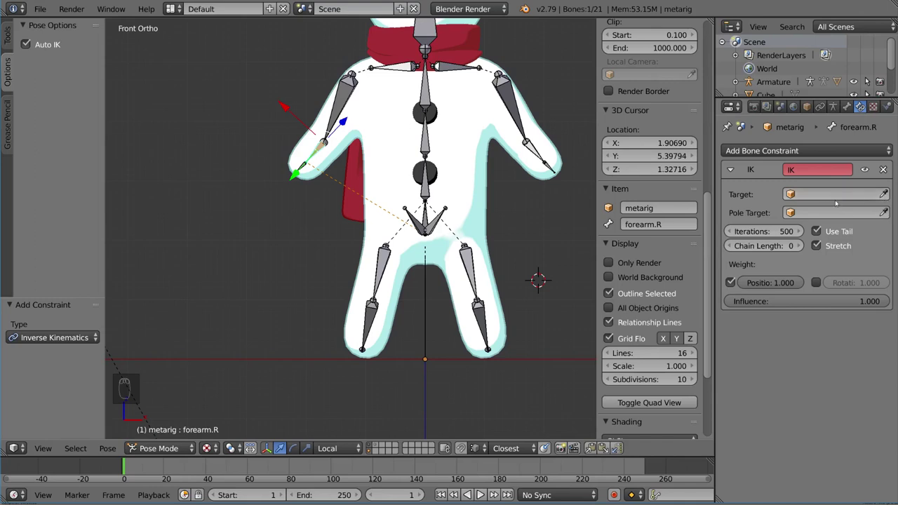
mouse_move(834, 193)
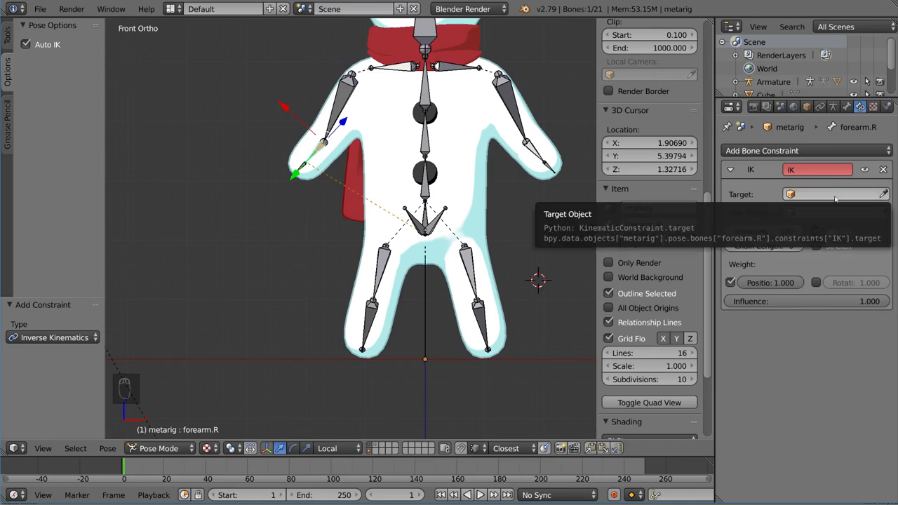
Set the IK constraint's target to the metarig armature and its bone to hand.R.
click(831, 194)
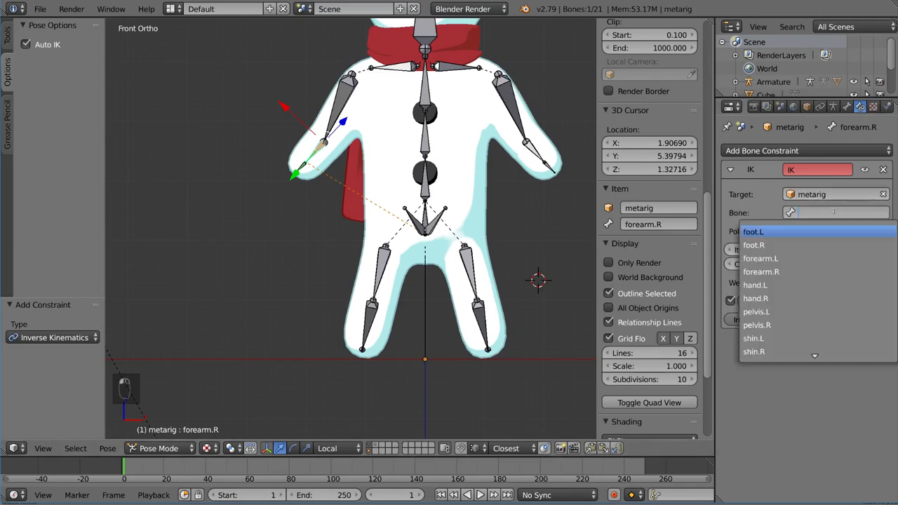
text(and)
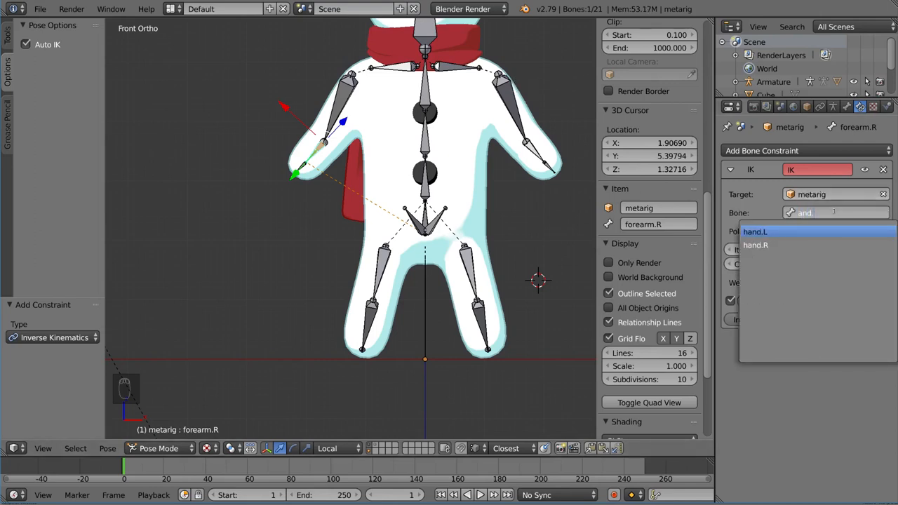
click(755, 244)
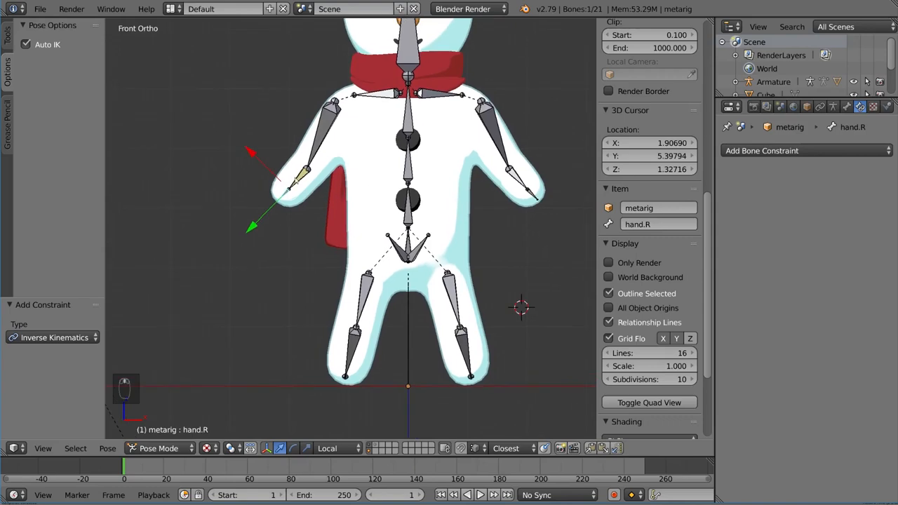
Move the right hand bone to test that the arm follows the IK.
click(295, 161)
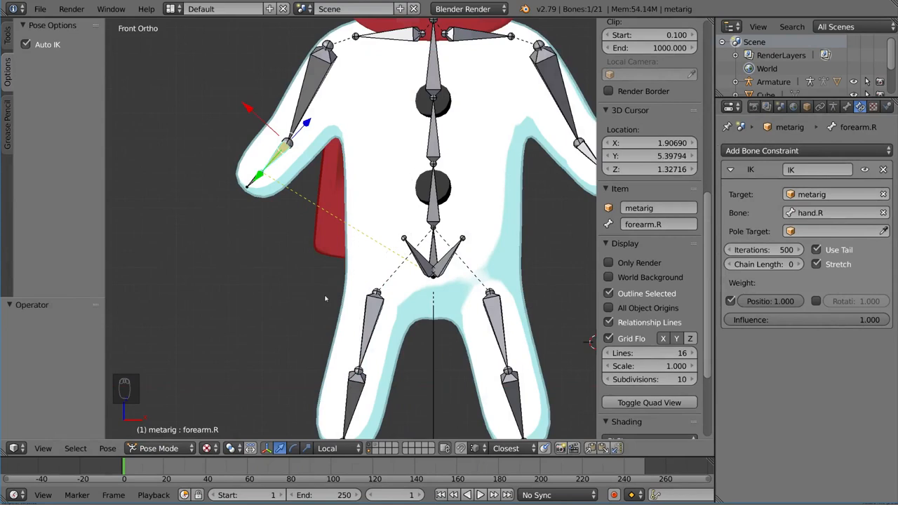
mouse_move(321, 283)
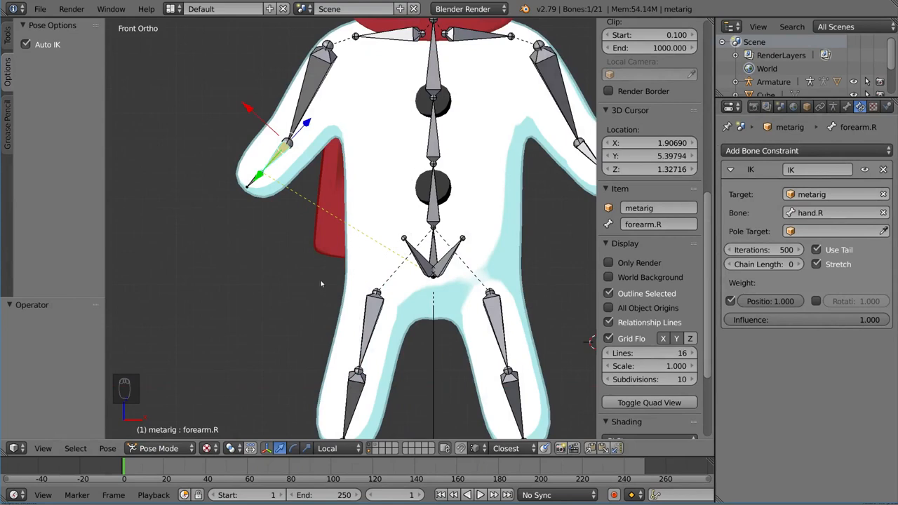
mouse_move(48, 44)
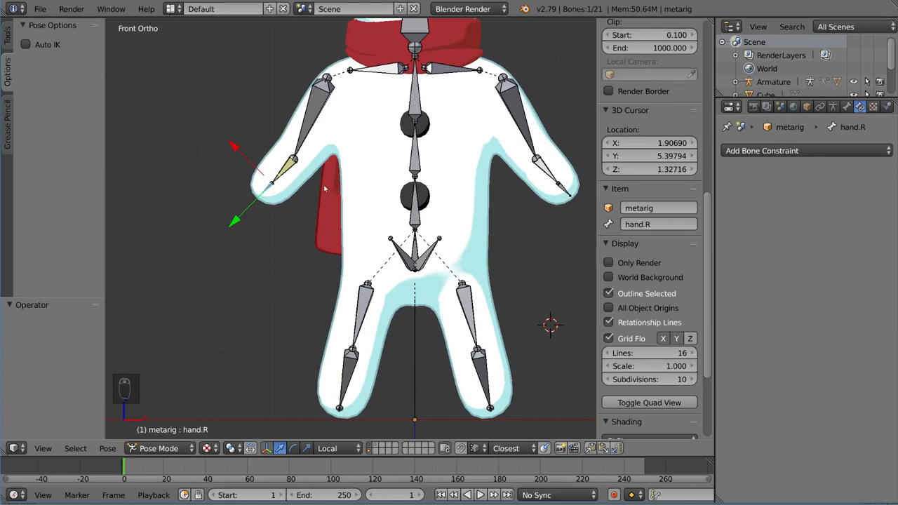
key(g)
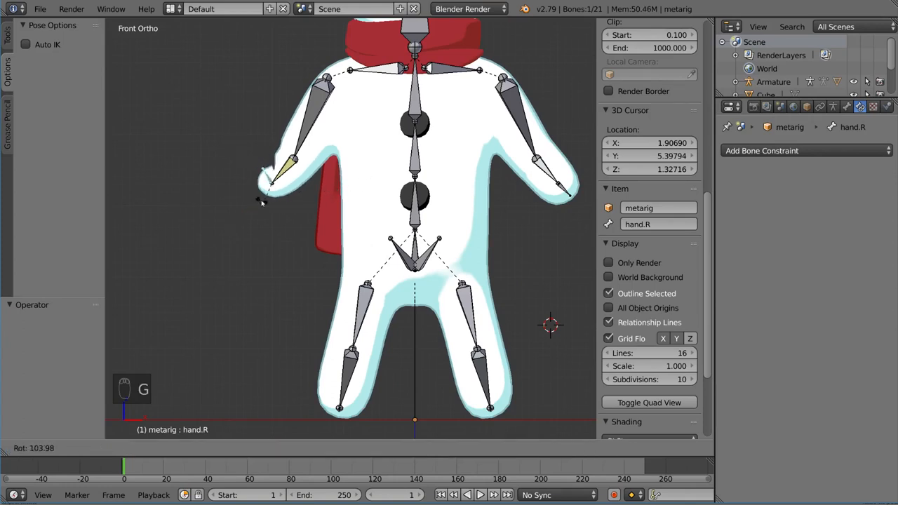
mouse_move(323, 180)
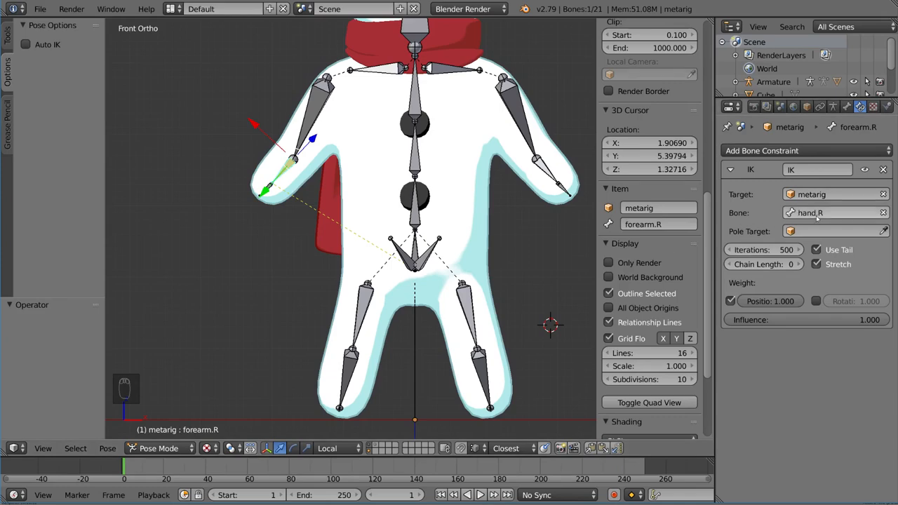
scroll(down, 3)
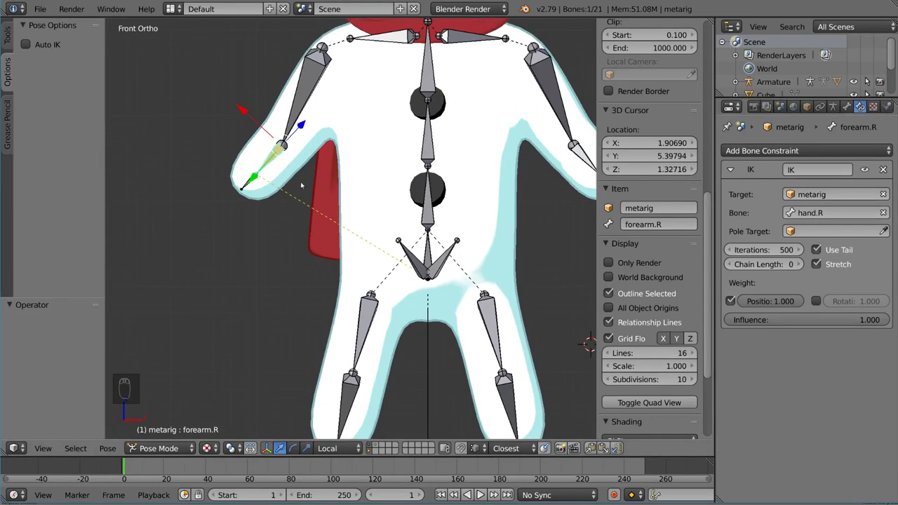
mouse_move(302, 177)
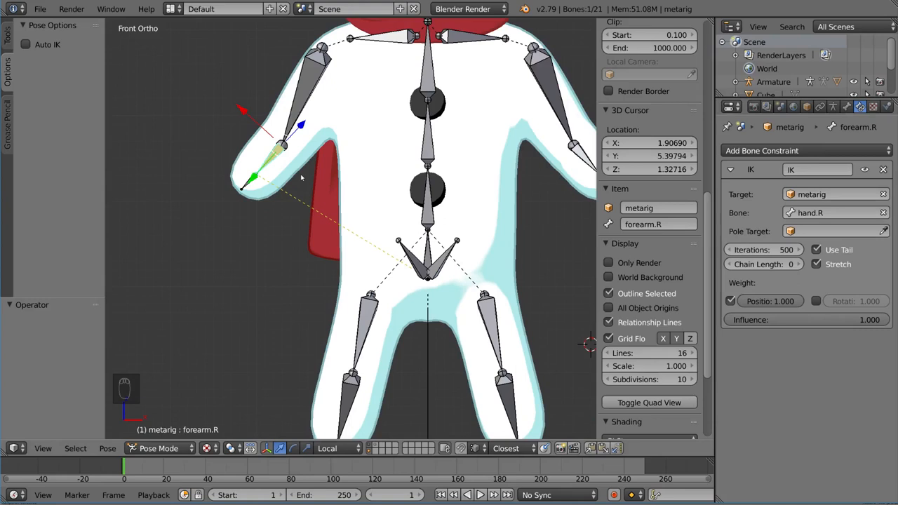
mouse_move(254, 185)
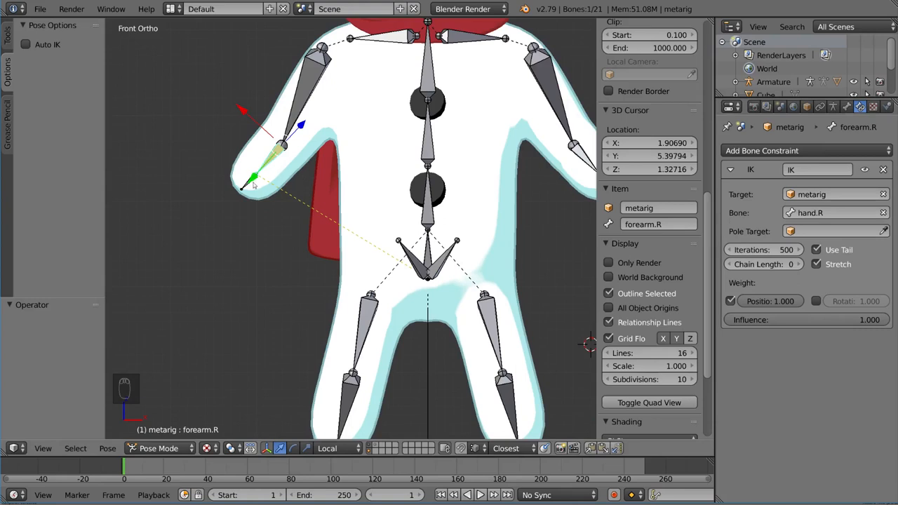
mouse_move(265, 171)
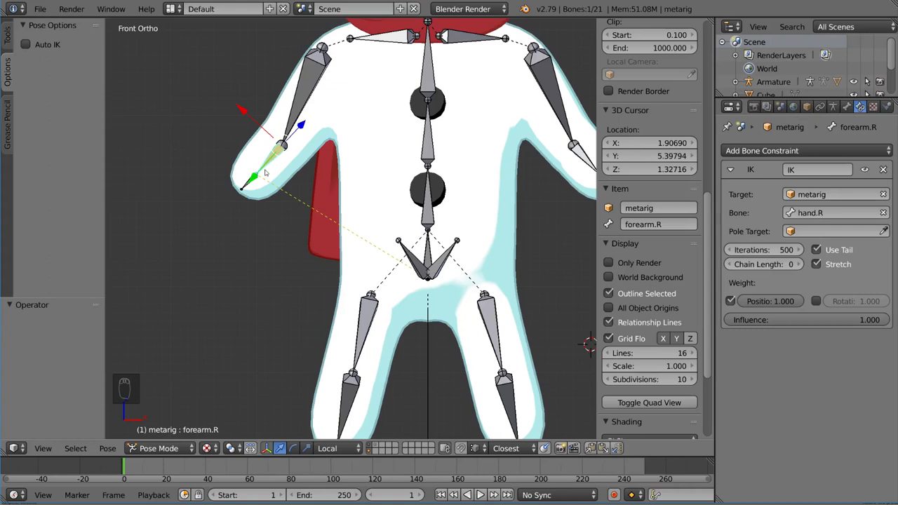
mouse_move(272, 188)
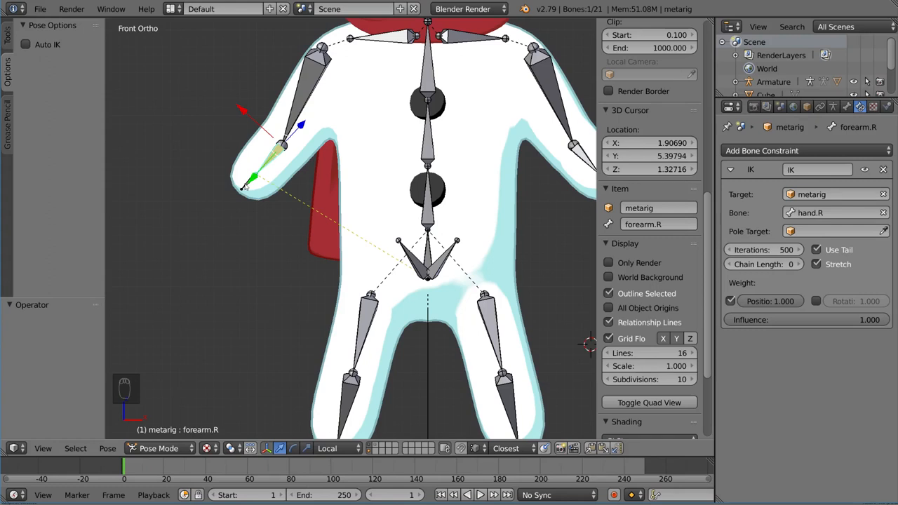
mouse_move(258, 190)
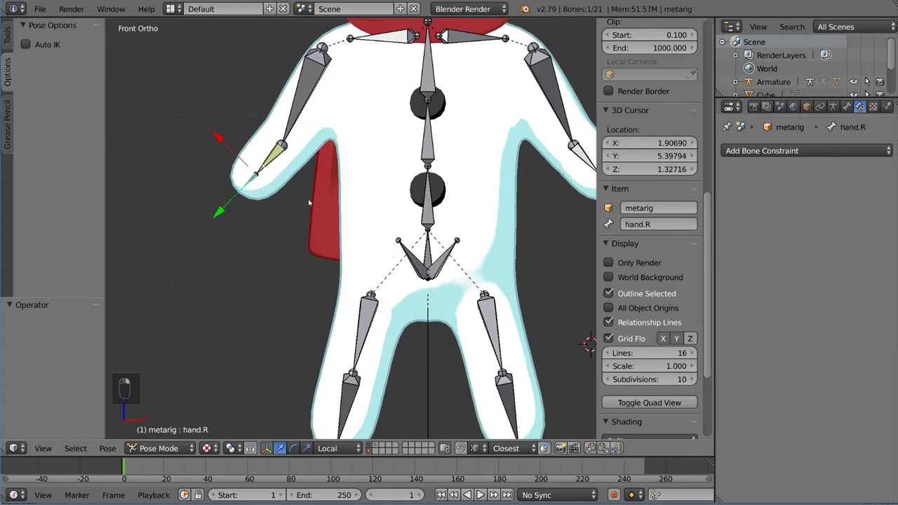
In Edit Mode duplicate hand.R in place and rename the copy hand_IK.R.
key(r)
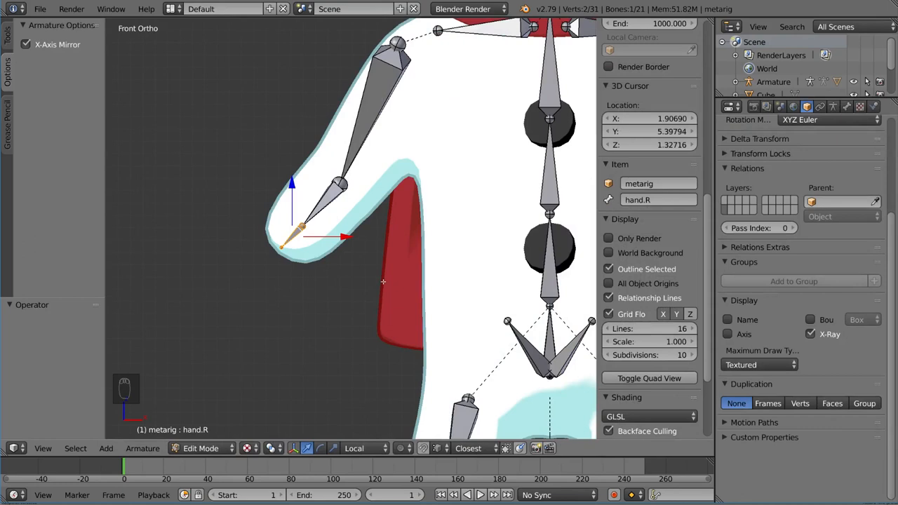
key(shift+d)
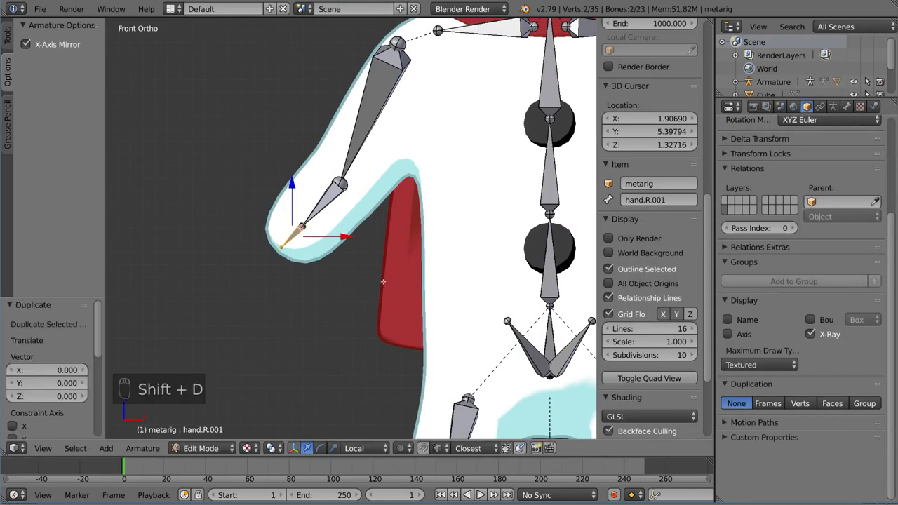
scroll(up, 3)
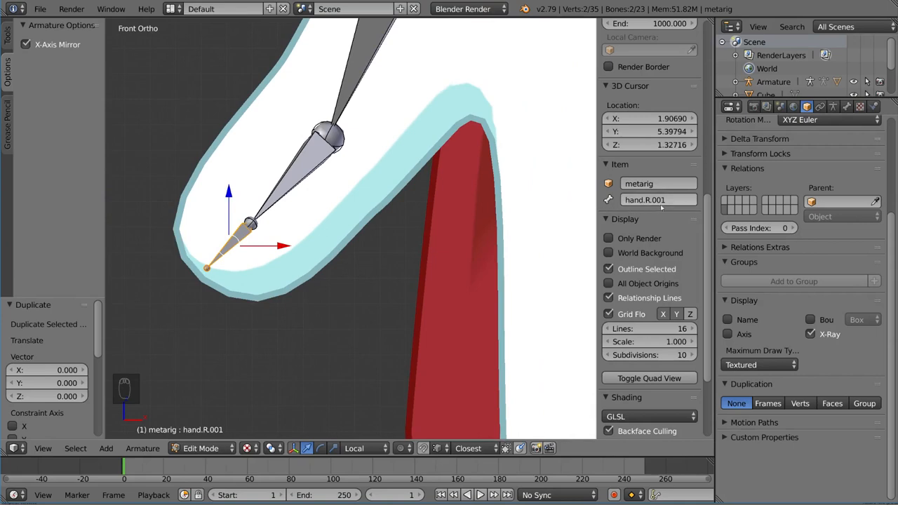
key(backspace)
text(_IK)
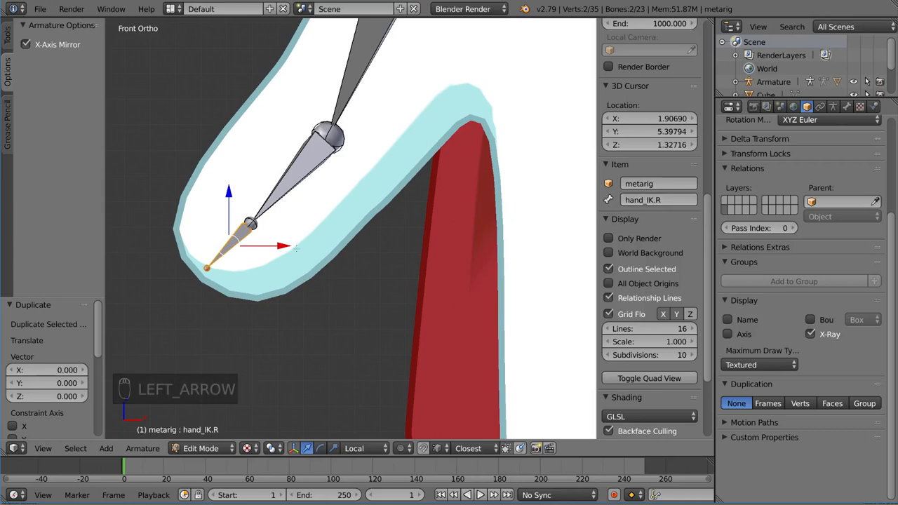
key(g)
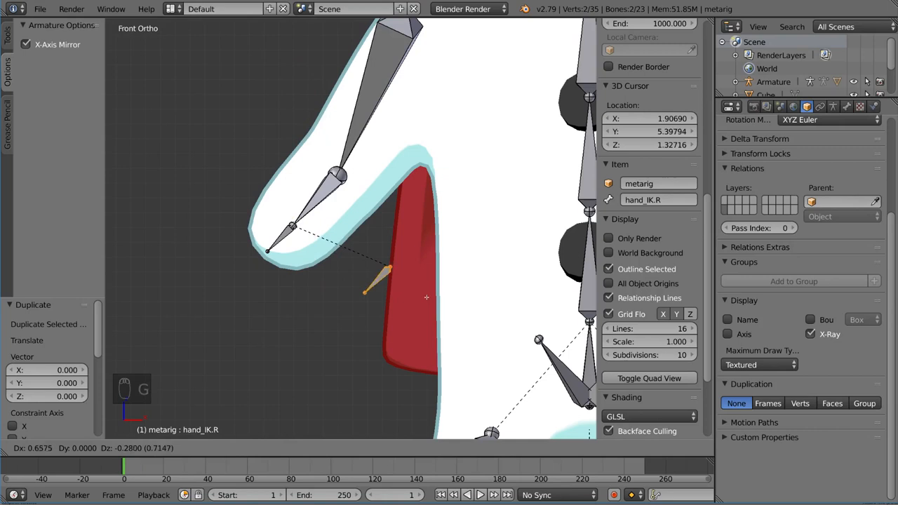
mouse_move(432, 317)
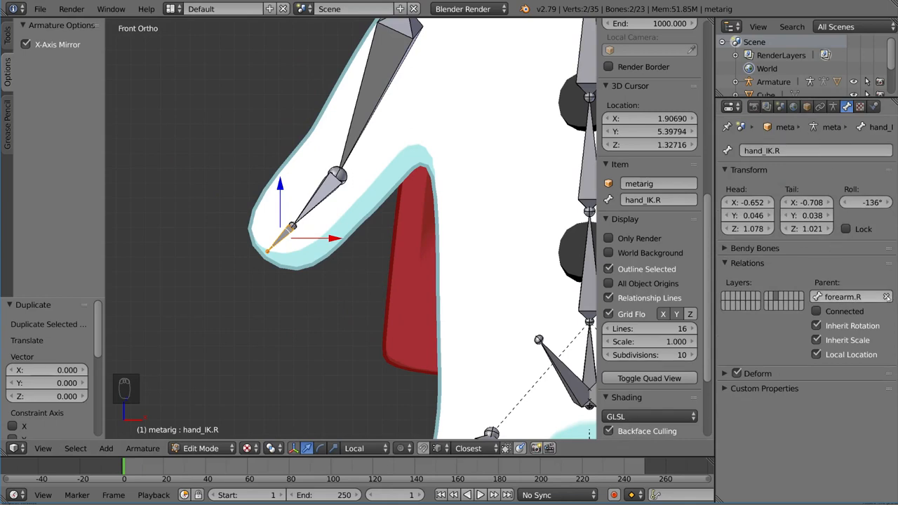
key(g)
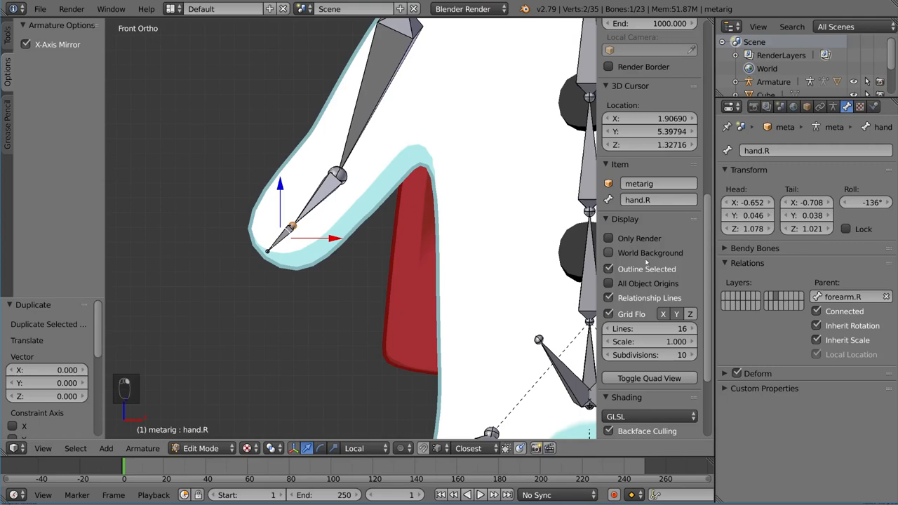
key(g)
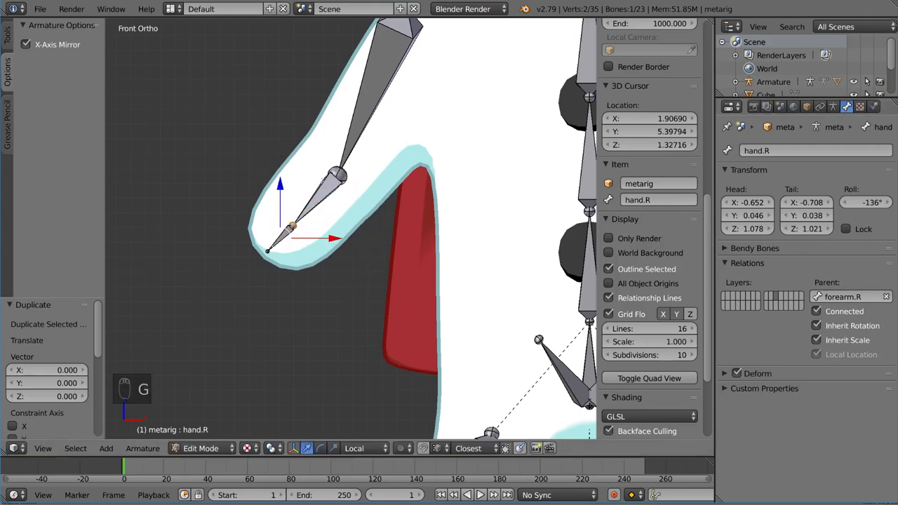
scroll(down, 3)
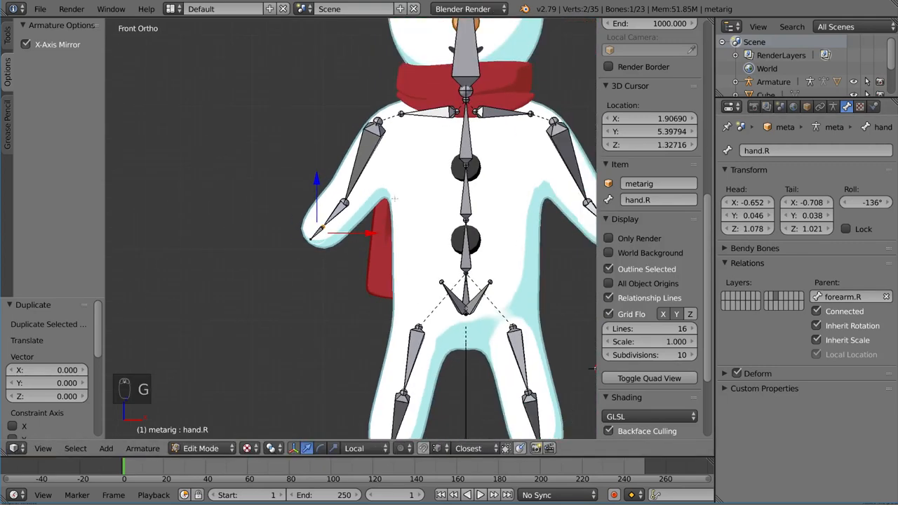
Back in Pose Mode, retarget the forearm IK constraint to the hand_IK.R bone.
key(Tab)
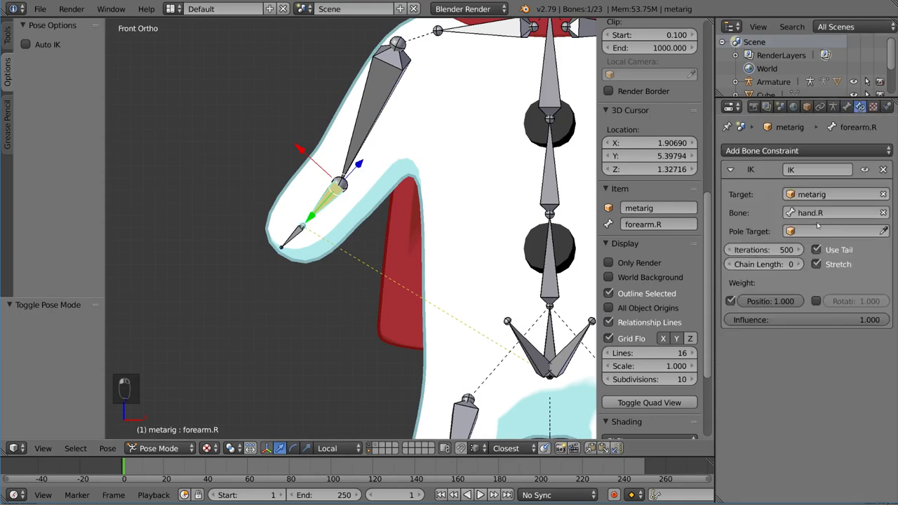
click(833, 213)
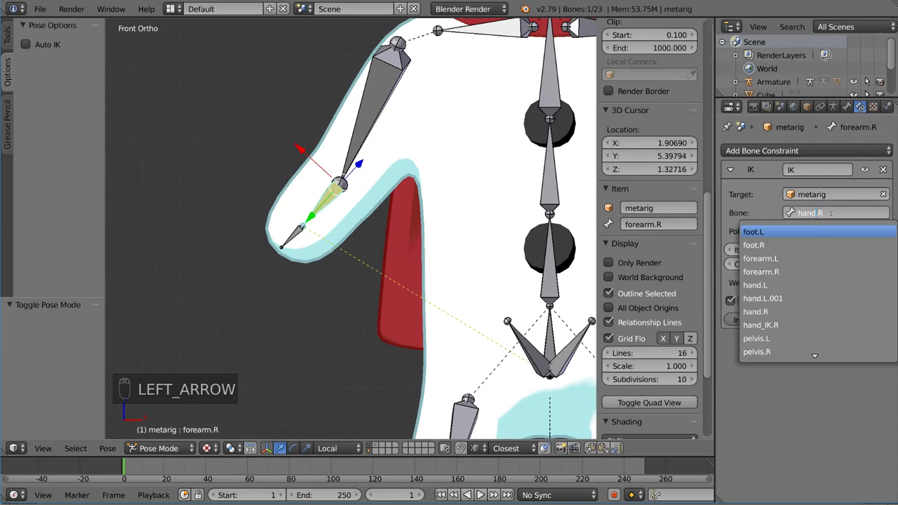
click(760, 326)
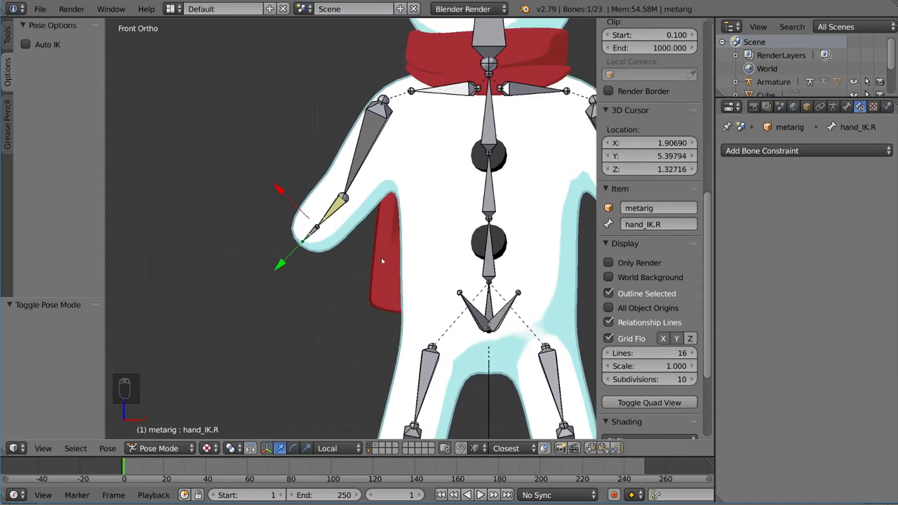
mouse_move(340, 255)
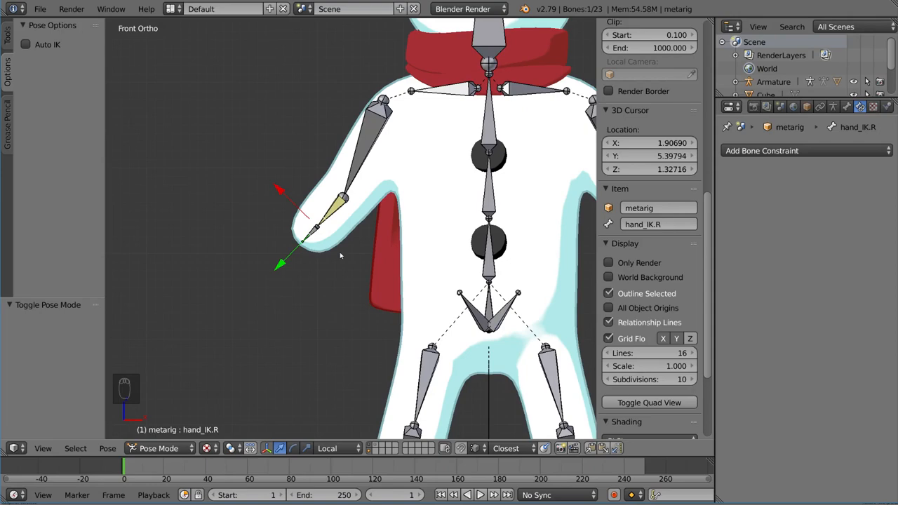
key(g)
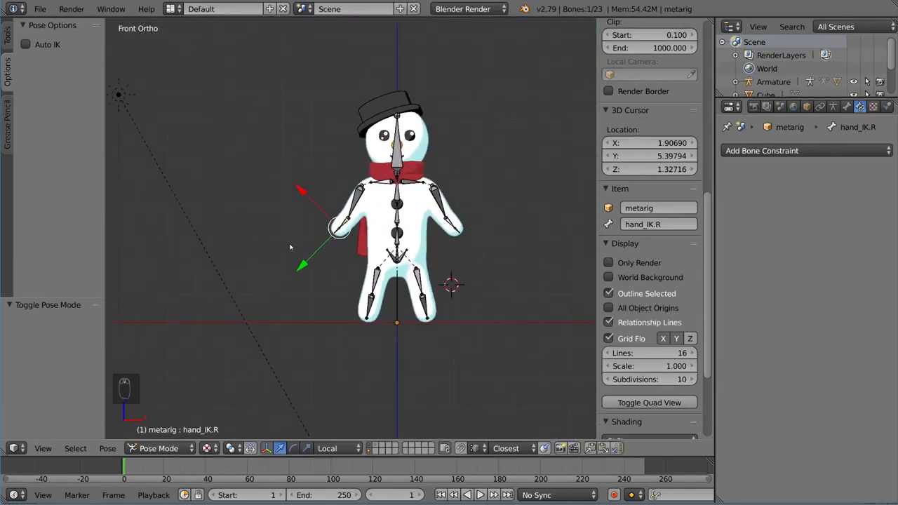
key(g)
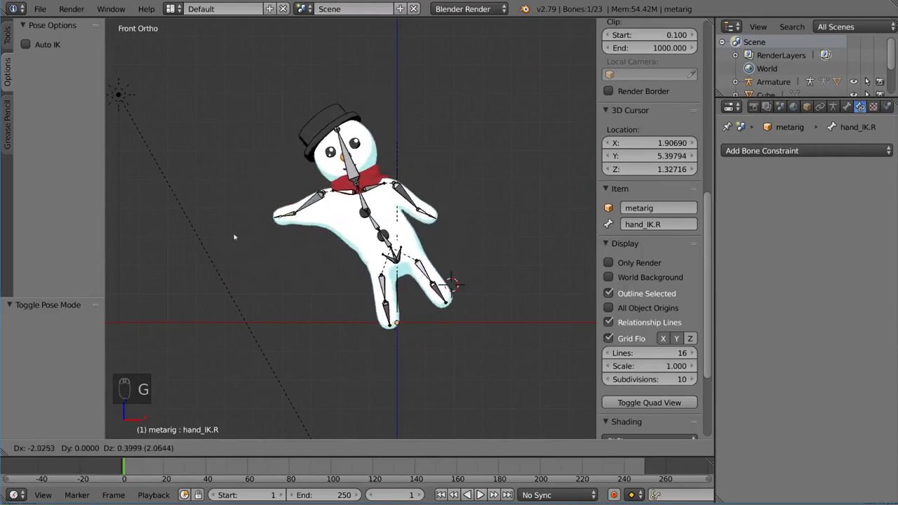
mouse_move(312, 266)
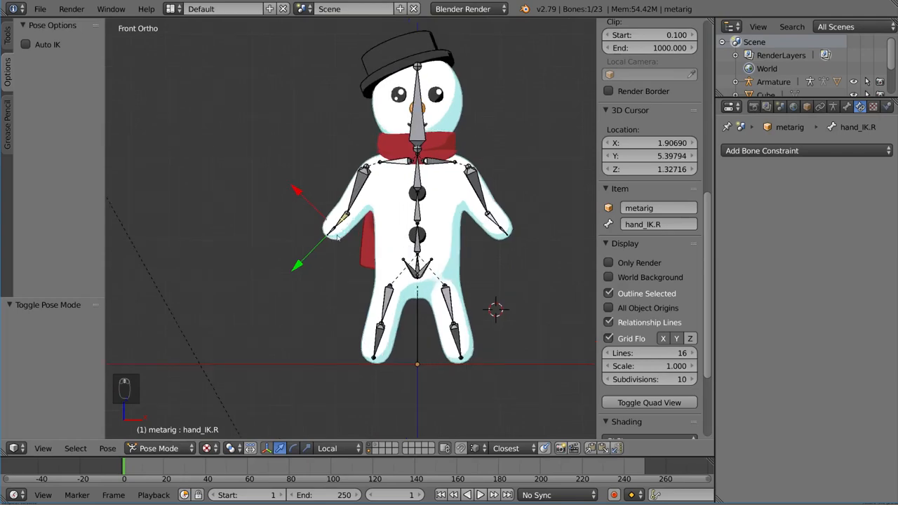
key(g)
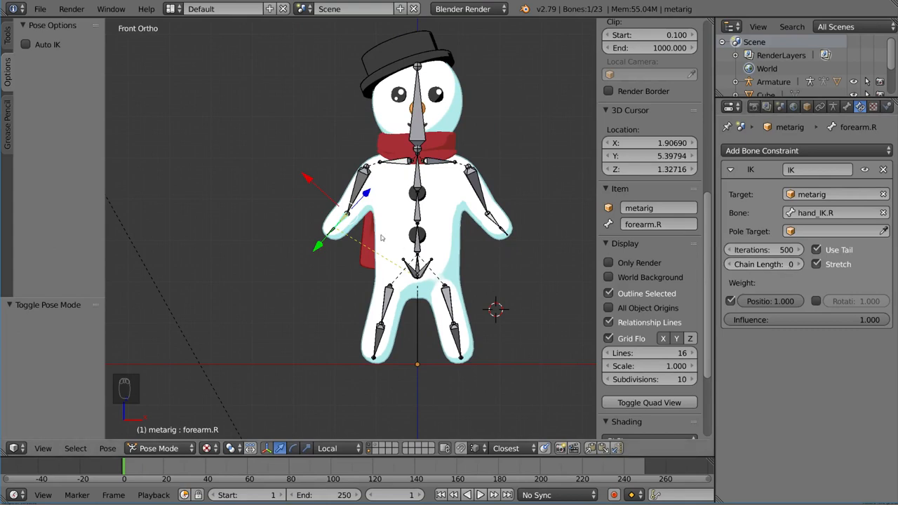
mouse_move(441, 271)
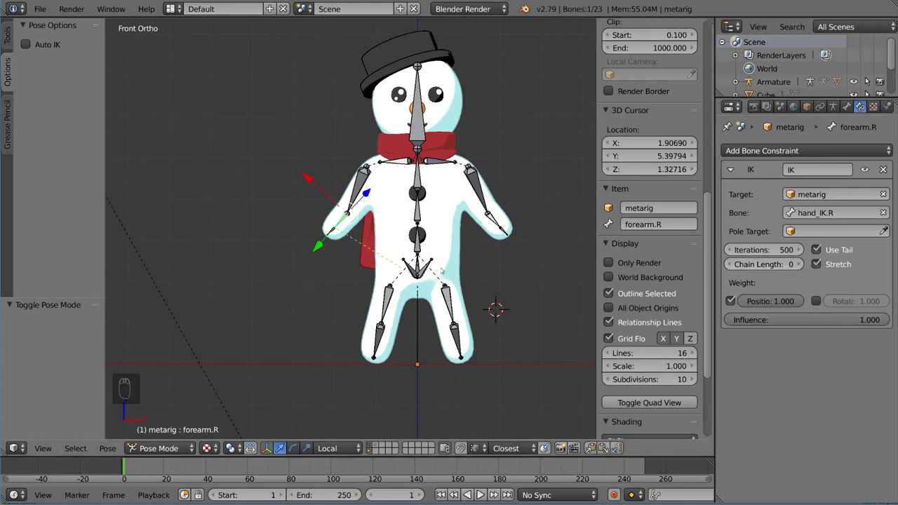
mouse_move(410, 179)
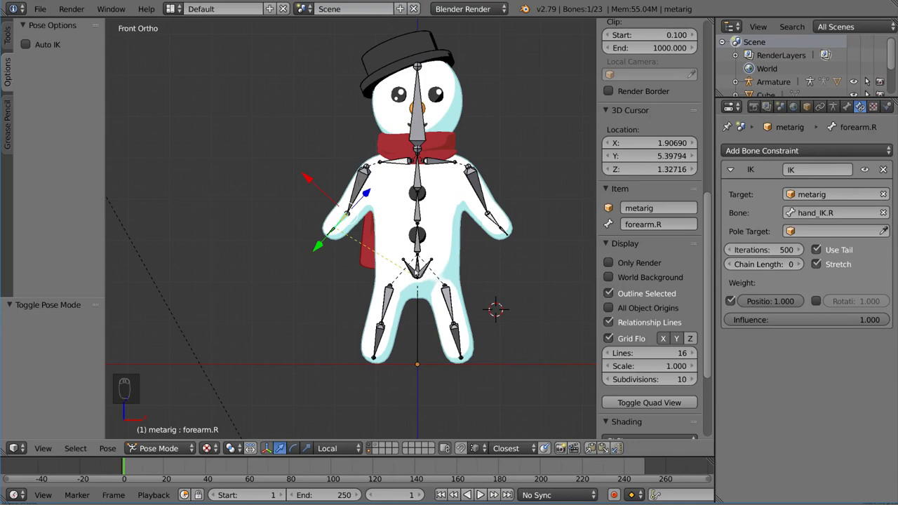
mouse_move(306, 263)
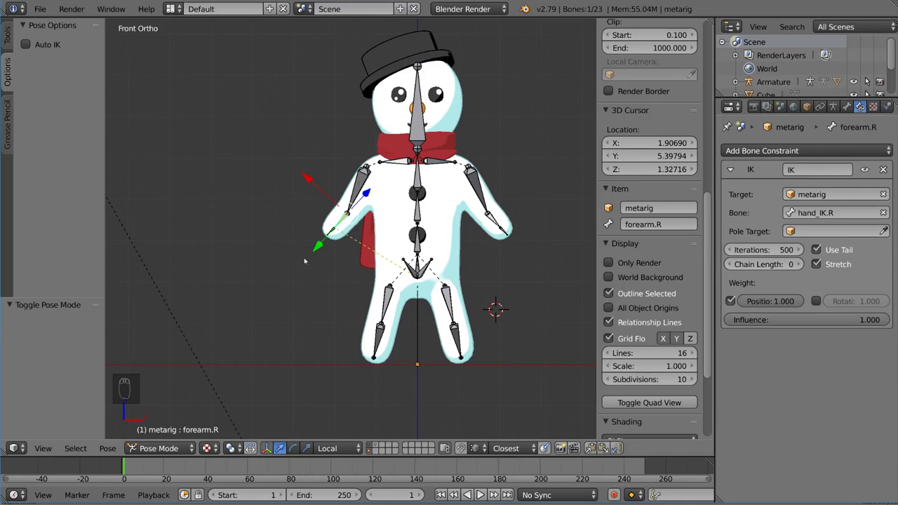
mouse_move(376, 185)
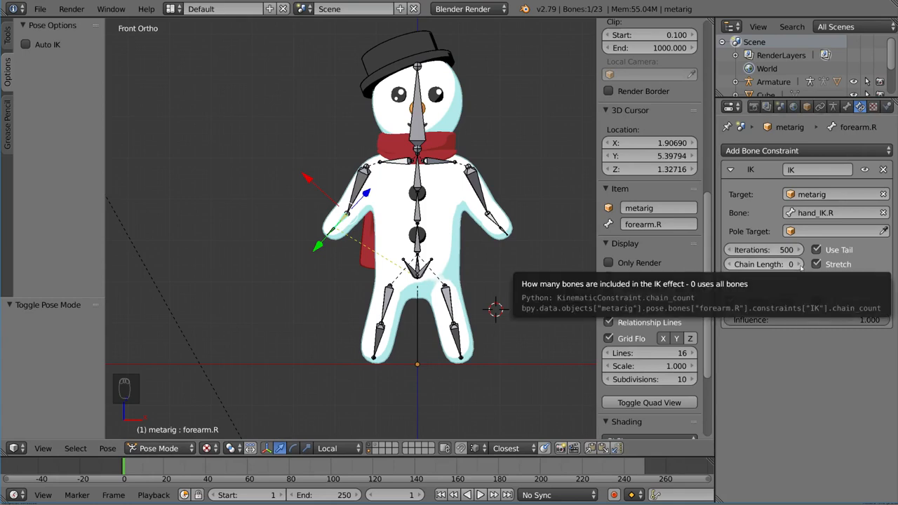
Set the forearm IK constraint's Chain Length to 2.
click(794, 264)
text(2)
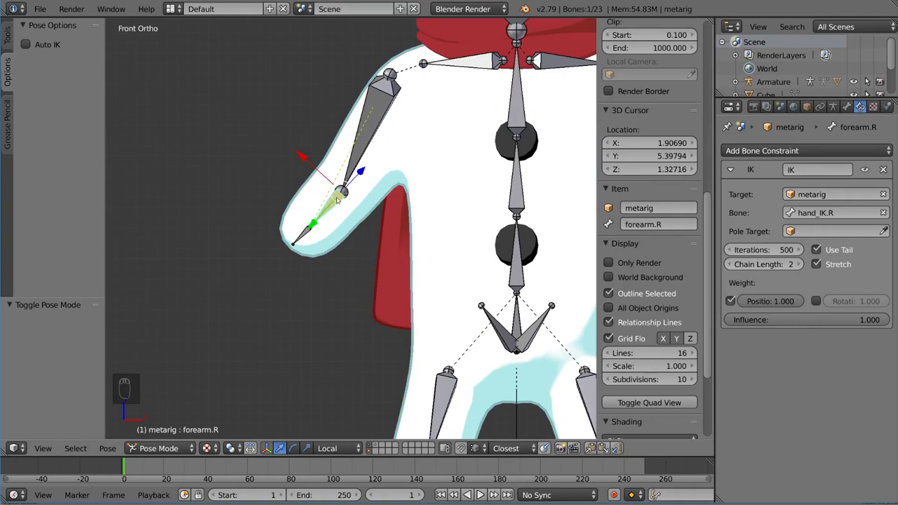
mouse_move(344, 160)
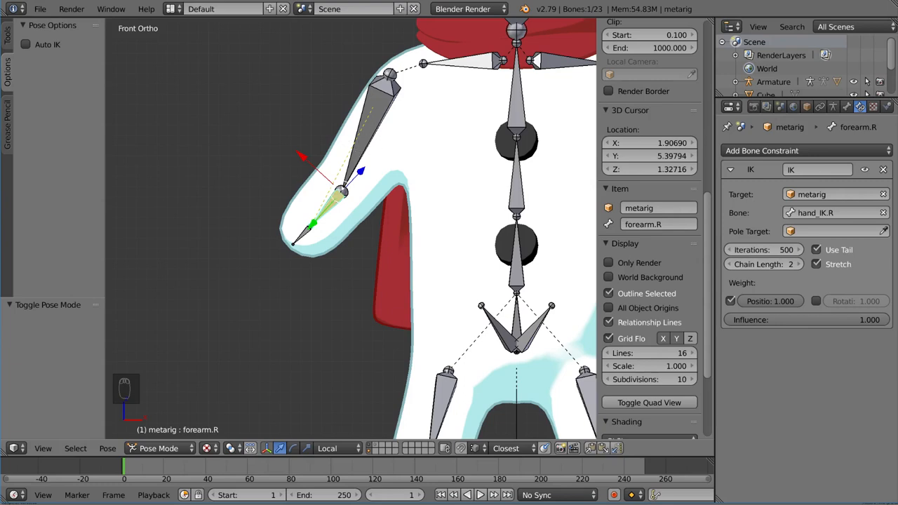
mouse_move(351, 235)
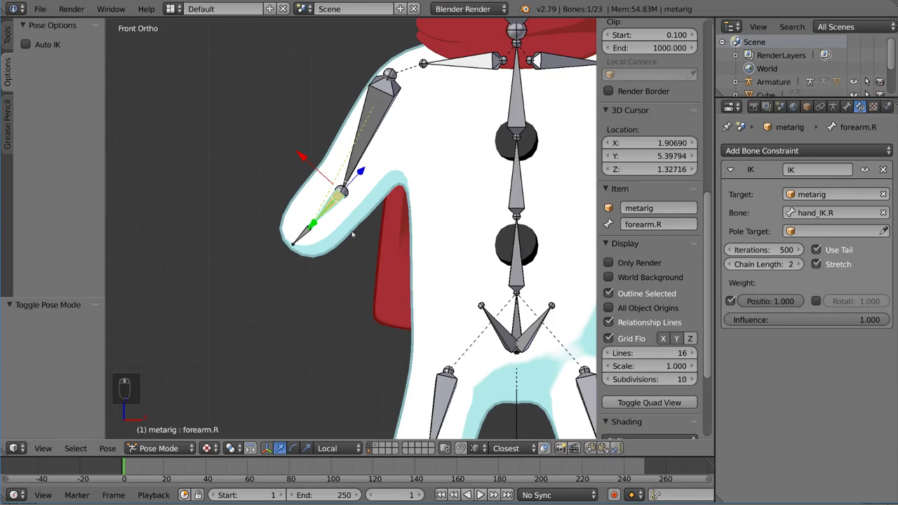
mouse_move(370, 216)
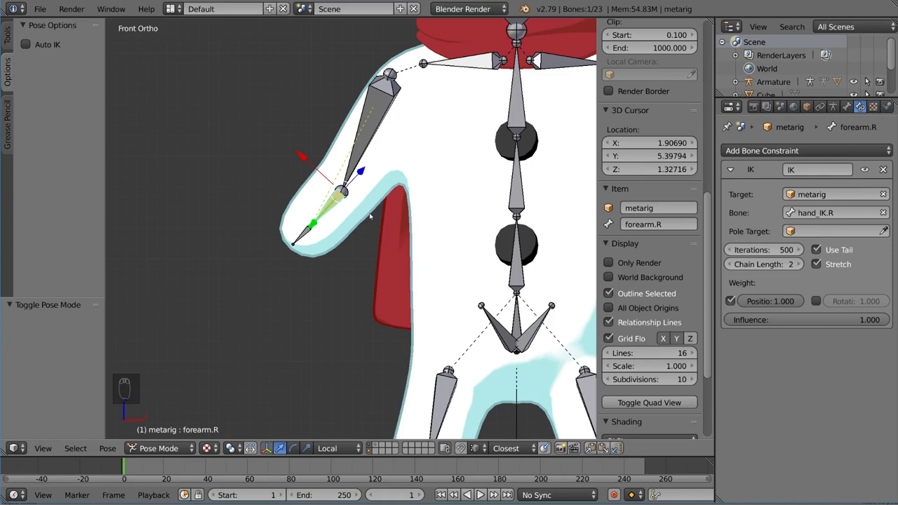
click(796, 264)
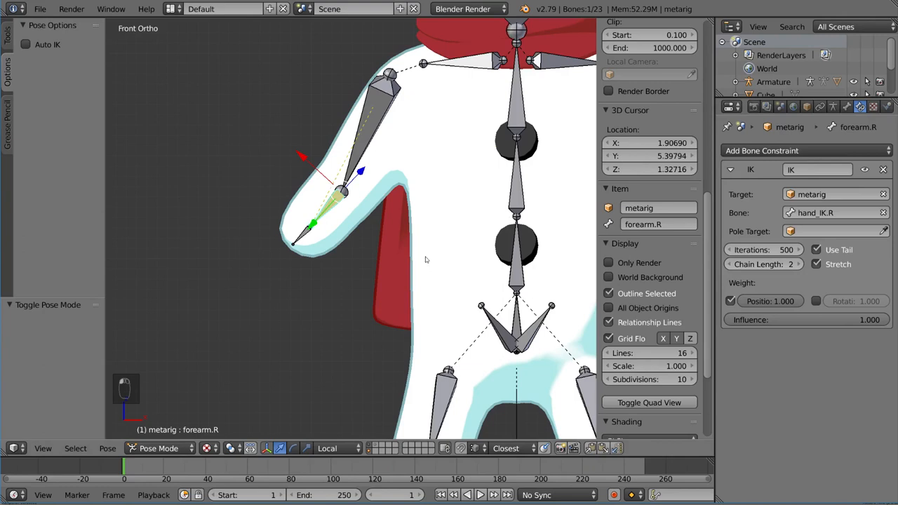
mouse_move(317, 245)
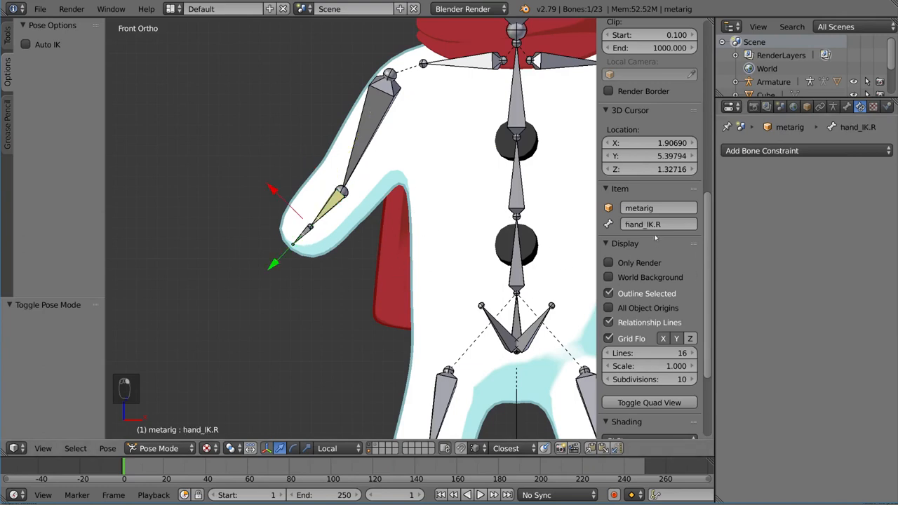
mouse_move(652, 225)
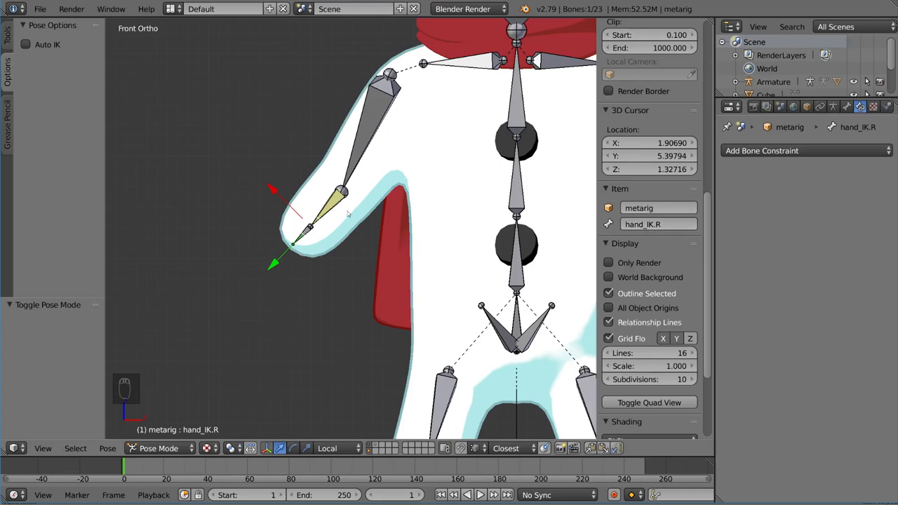
mouse_move(520, 226)
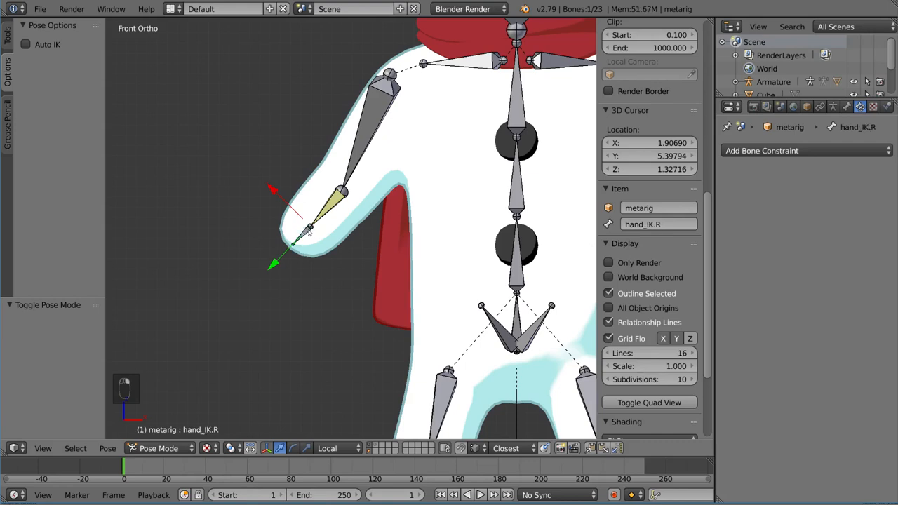
Select hand_IK.R and drag it away from the hand so the arm bends to follow.
click(308, 228)
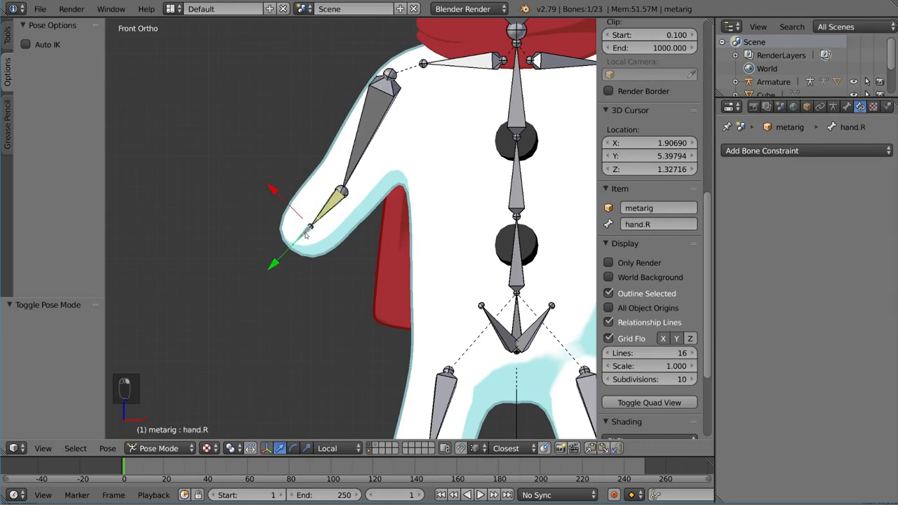
click(295, 241)
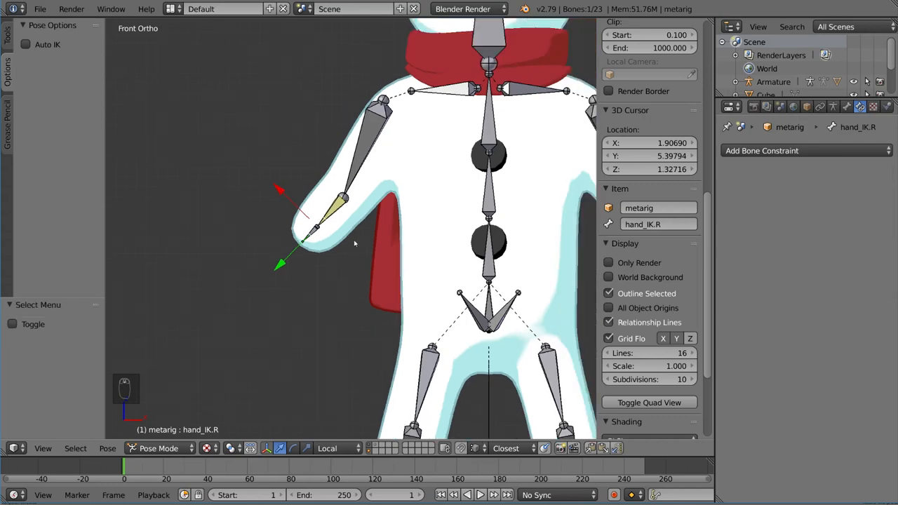
mouse_move(421, 188)
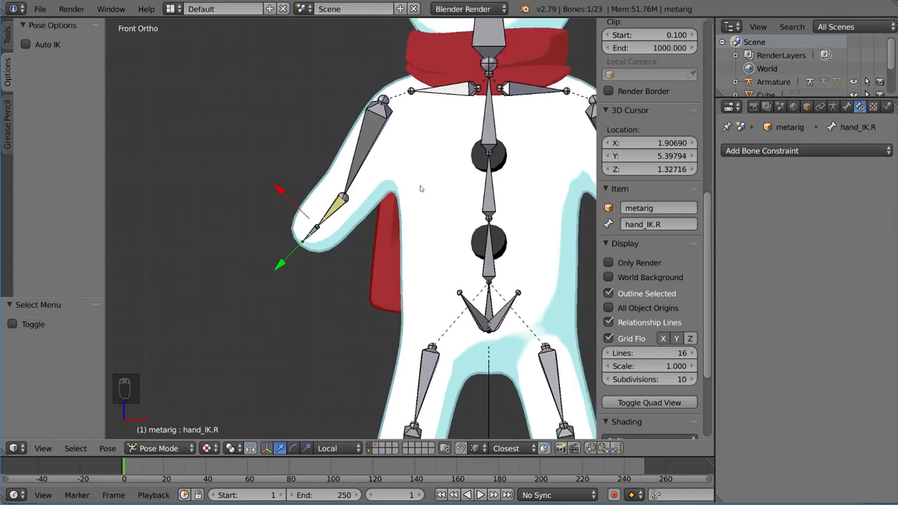
key(g)
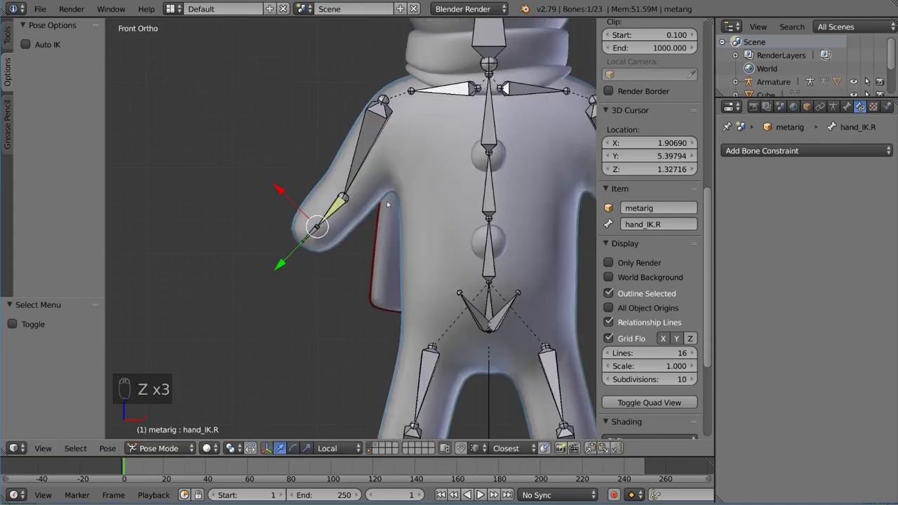
key(g)
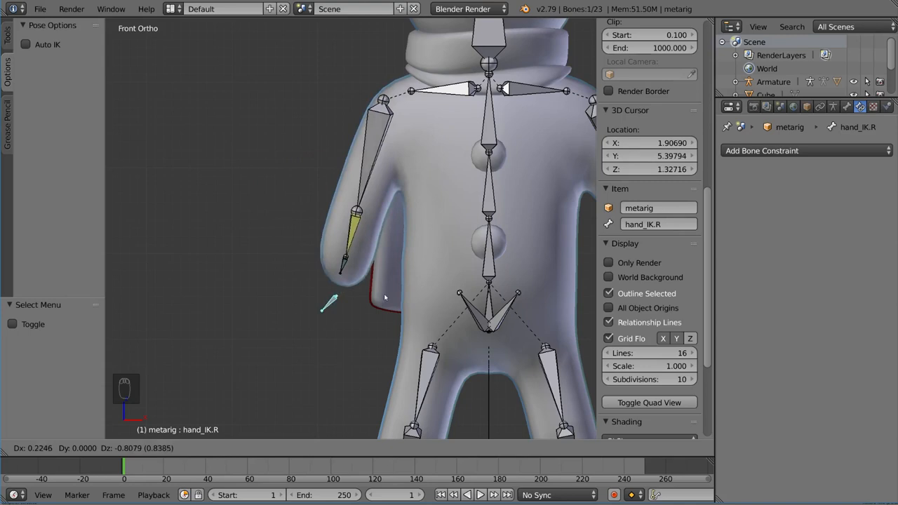
mouse_move(334, 255)
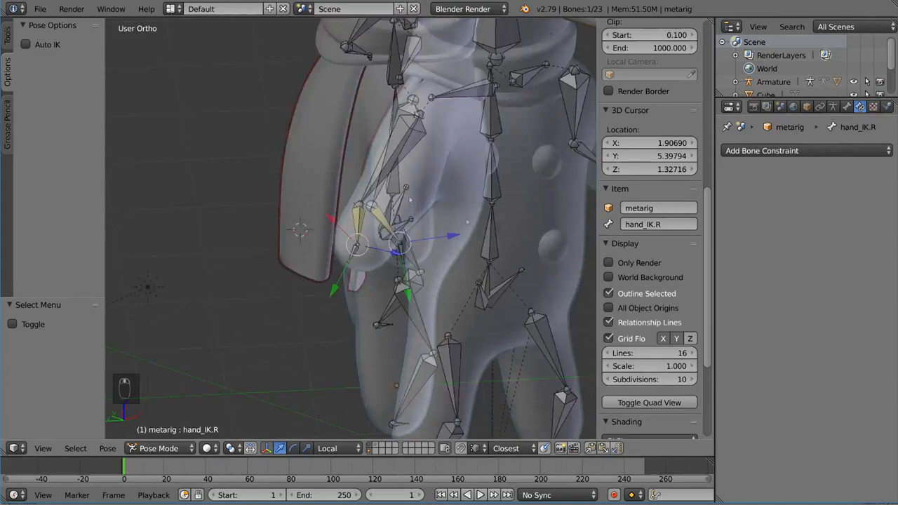
Move the hand_IK.R control further, leaving the right arm raised.
key(g)
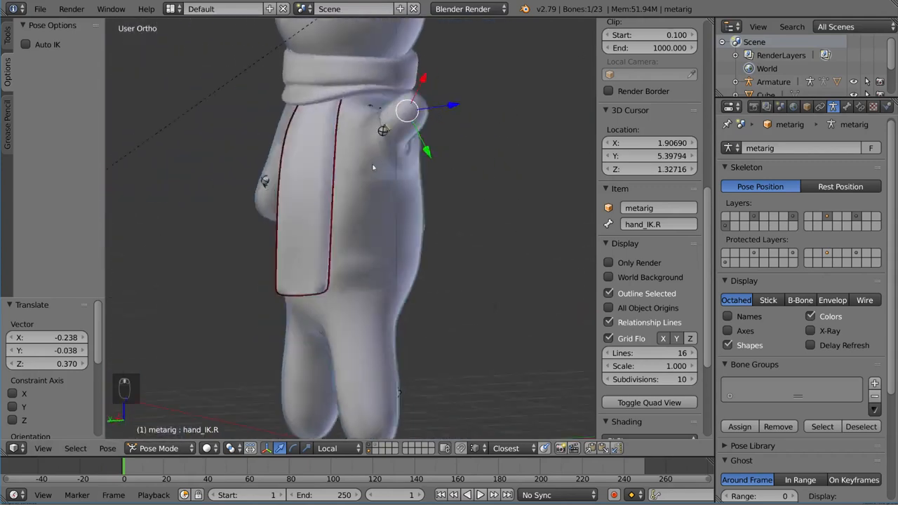
key(g)
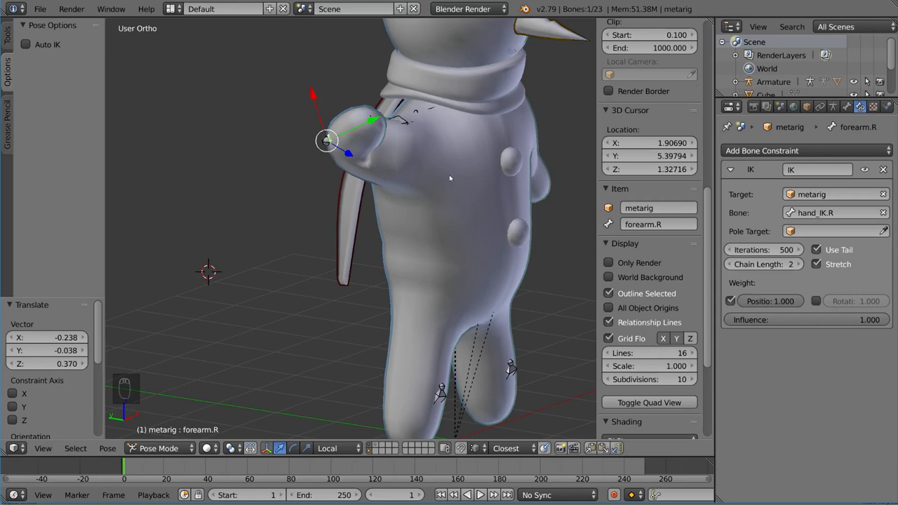
mouse_move(434, 188)
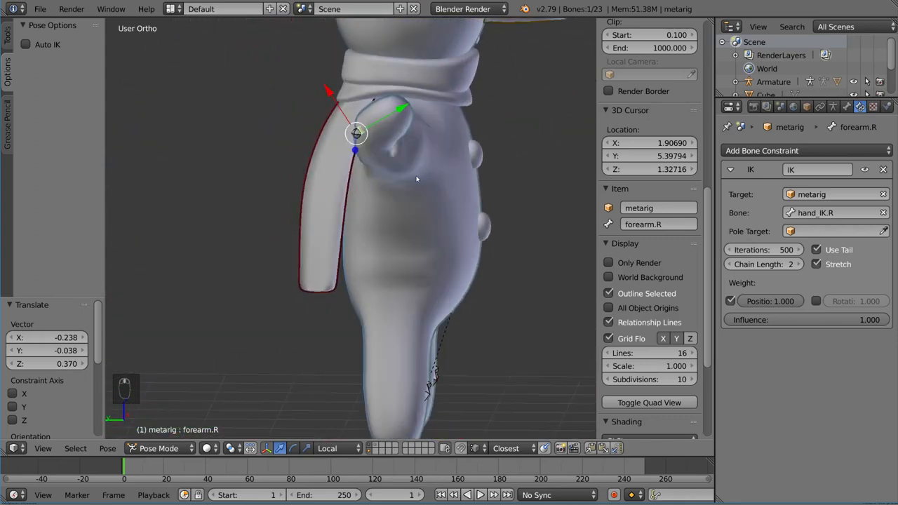
In Edit Mode duplicate hand_IK.R into a new elbow.R bone, then return to Pose Mode.
key(Tab)
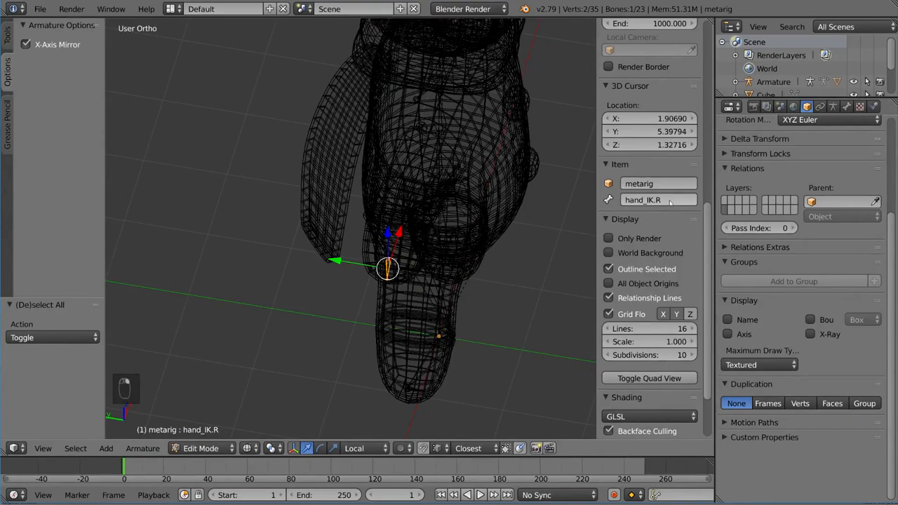
key(shift+d)
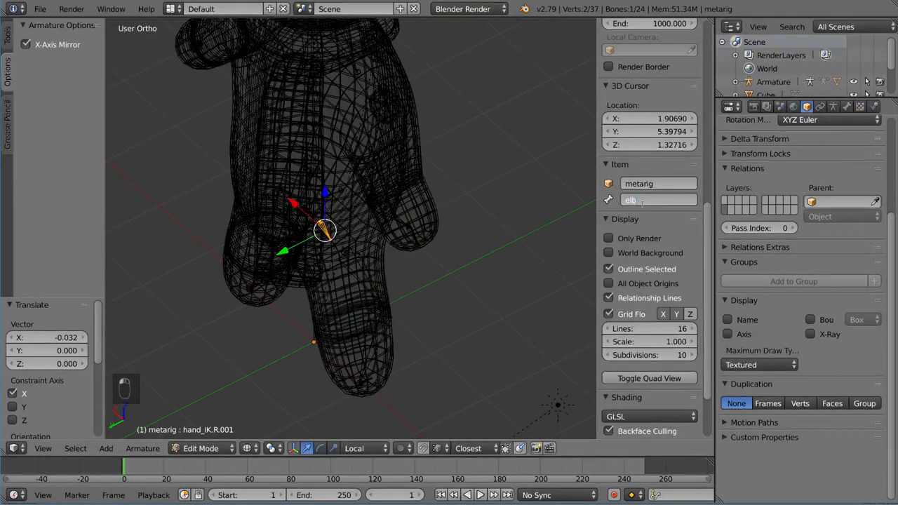
text(elbow.R)
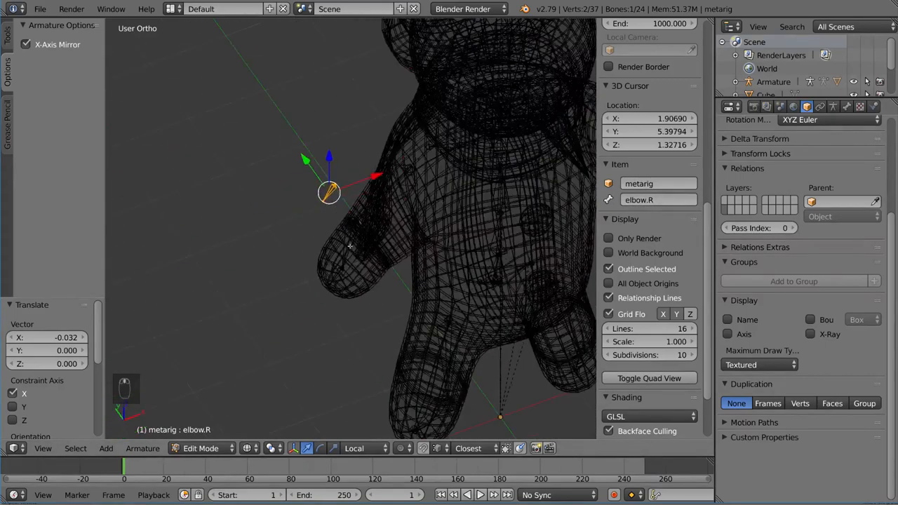
click(334, 275)
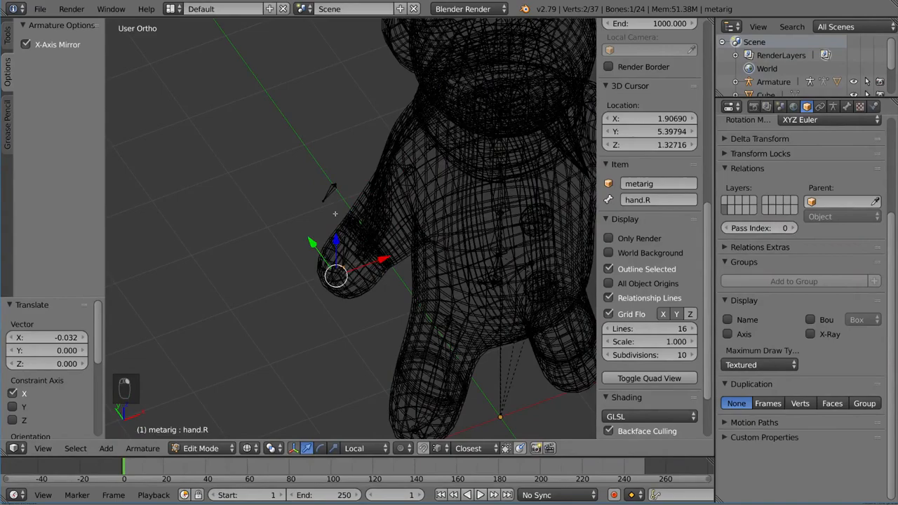
key(Tab)
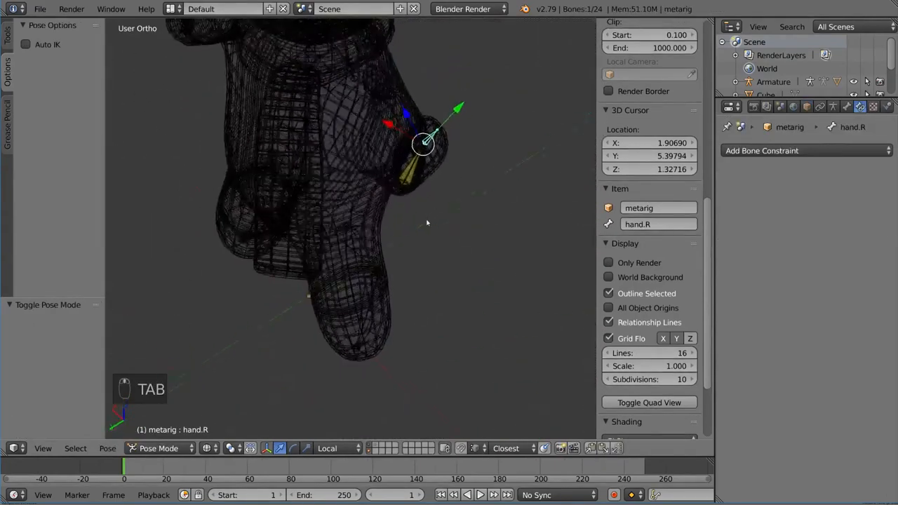
Clear the pose location and rotation of hand.R and hand_IK.R, restoring the rest position.
key(alt+r)
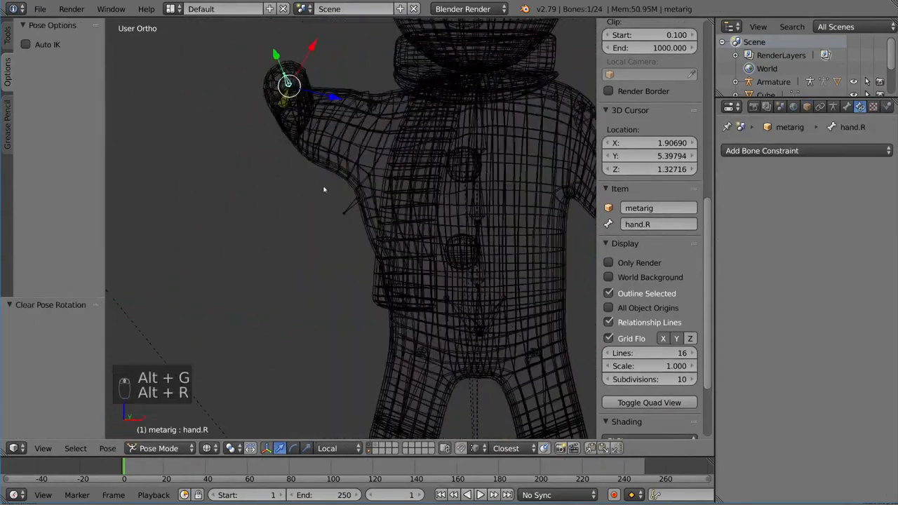
key(alt+g)
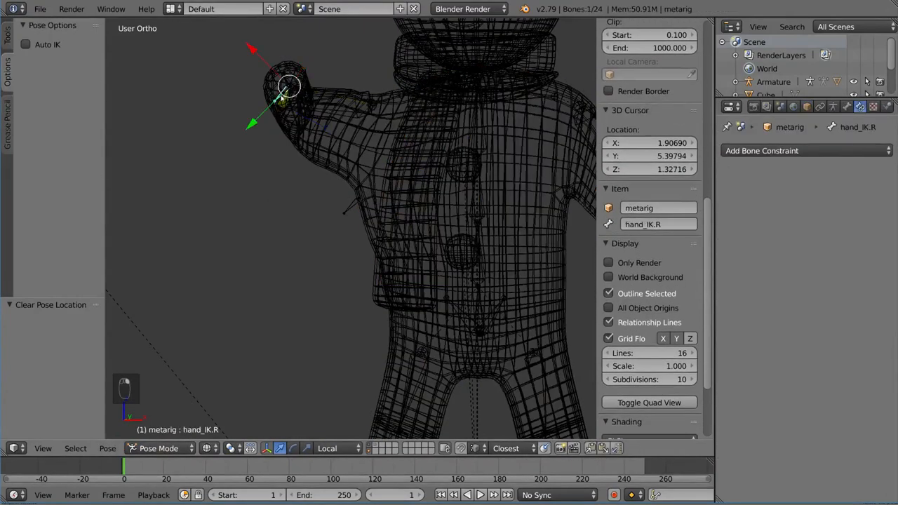
key(alt+g)
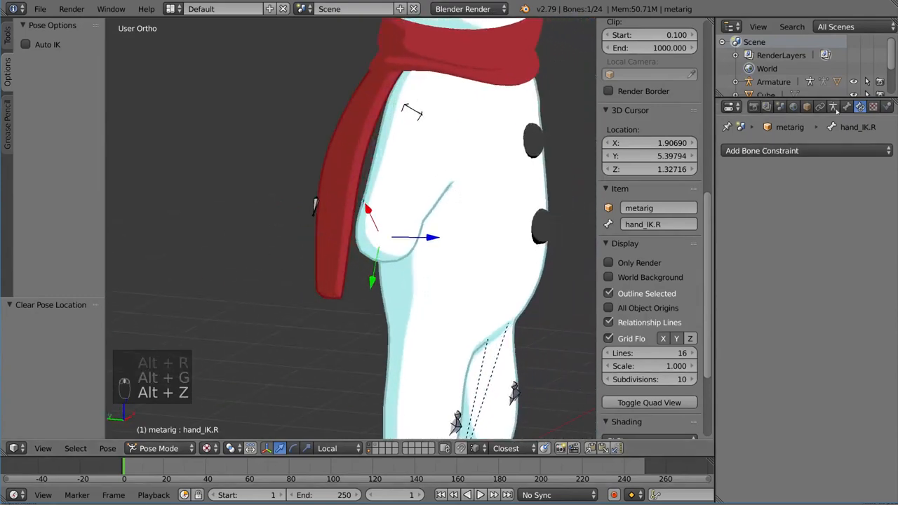
click(834, 107)
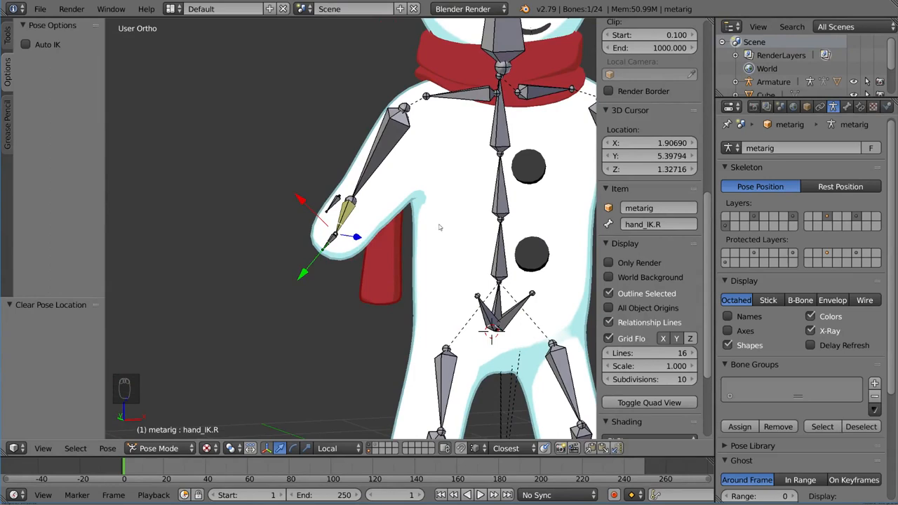
Give forearm.R's IK constraint the metarig's elbow.R bone as its pole target.
click(358, 210)
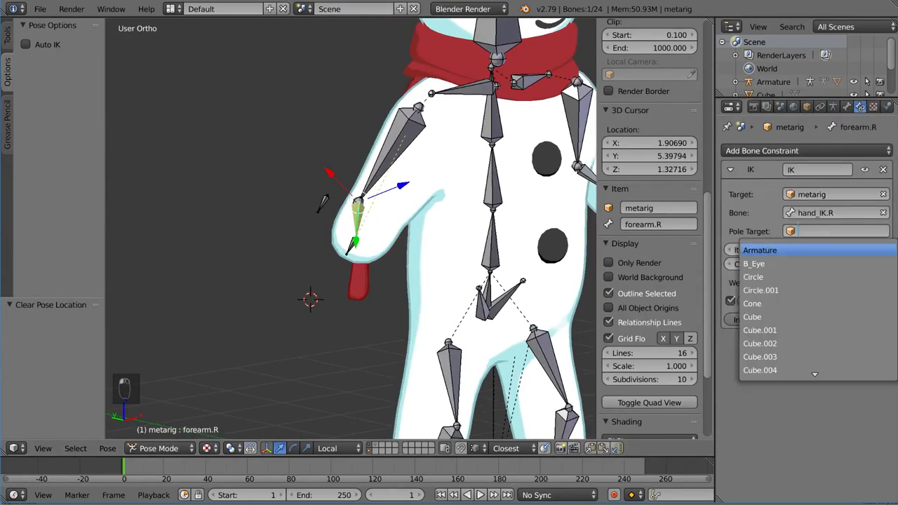
click(760, 249)
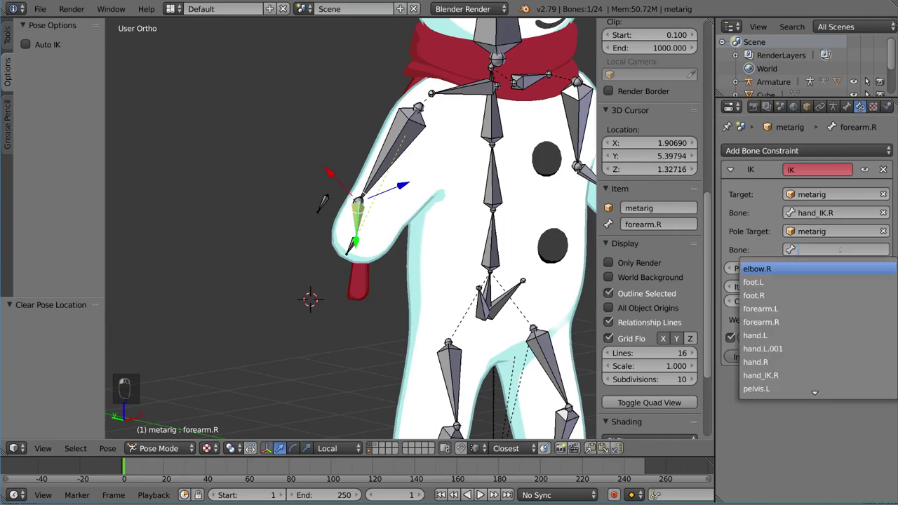
click(757, 269)
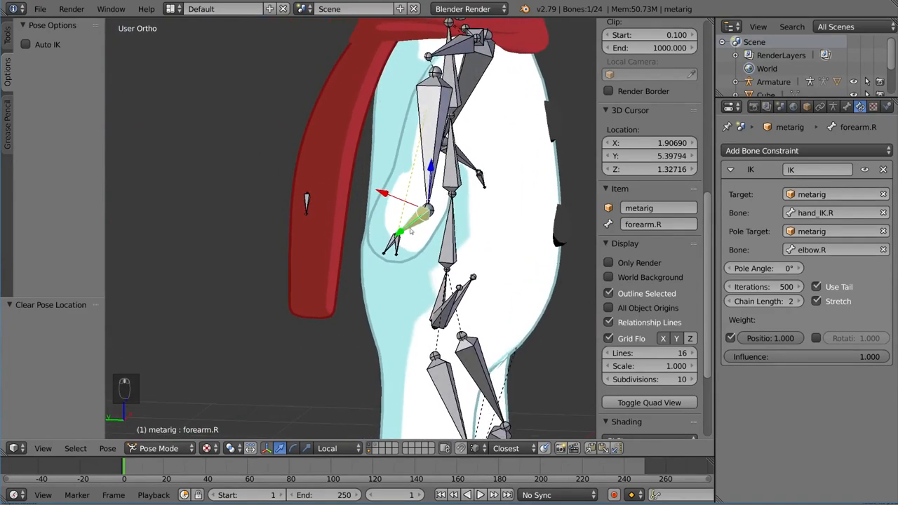
Move elbow.R behind the elbow and set the forearm.R IK pole angle to -88.7°.
key(g)
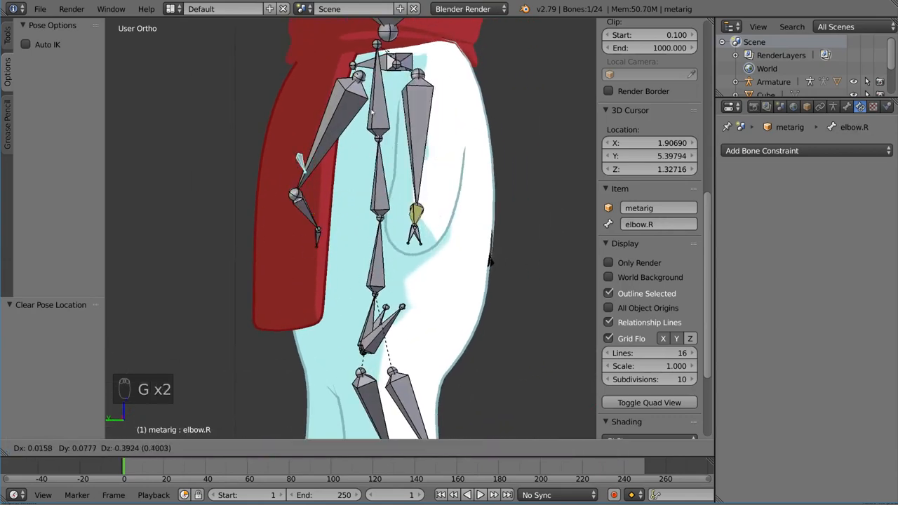
click(308, 193)
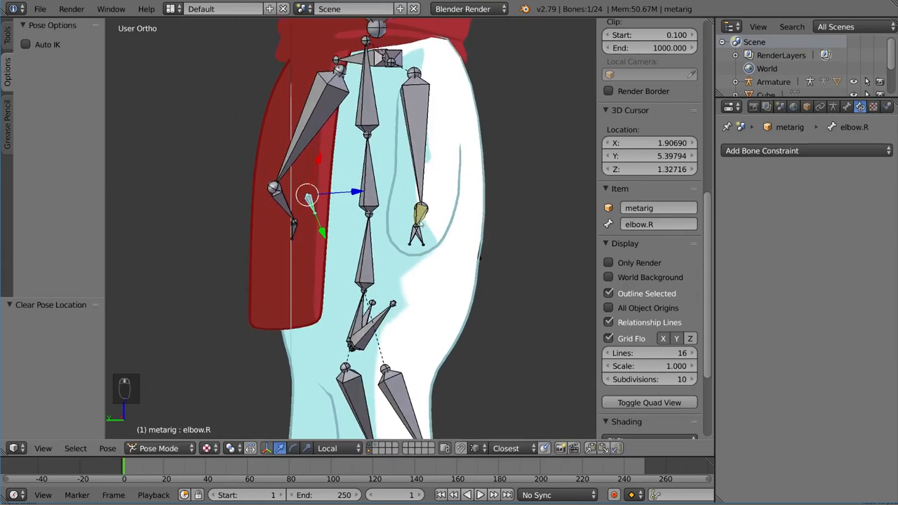
key(g)
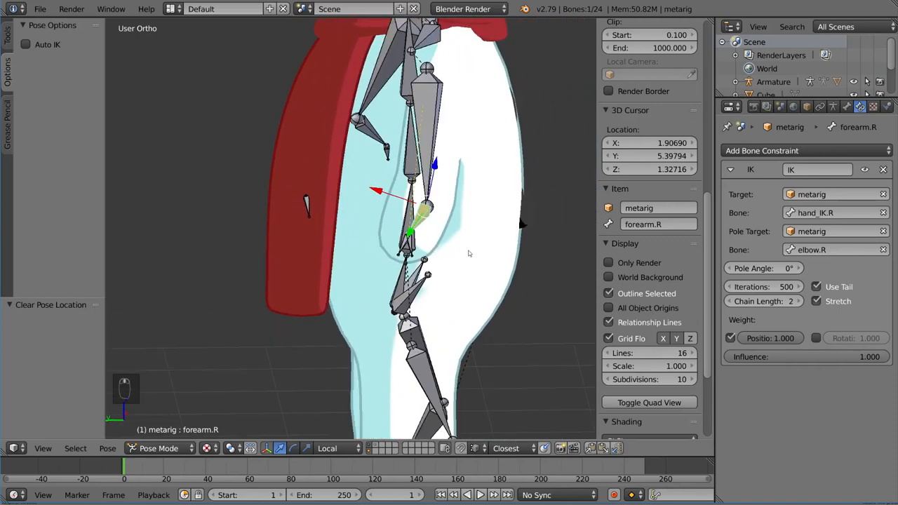
click(764, 268)
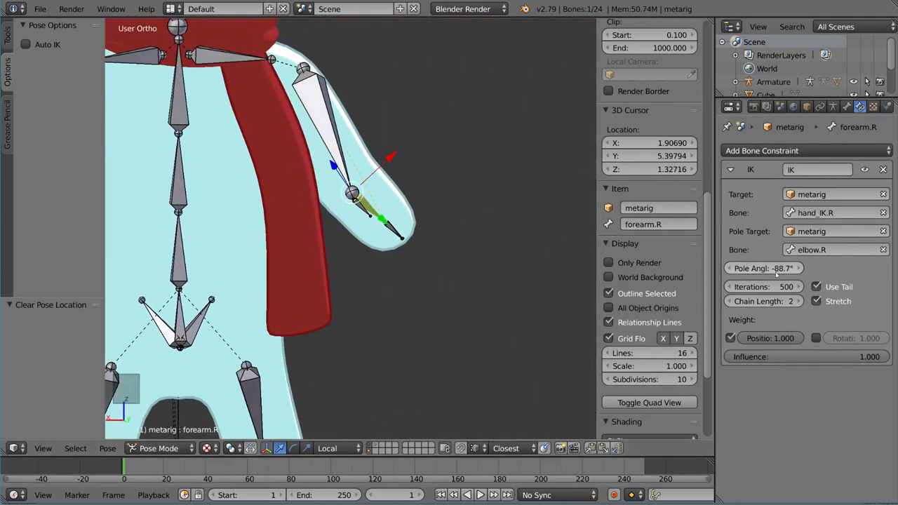
click(764, 268)
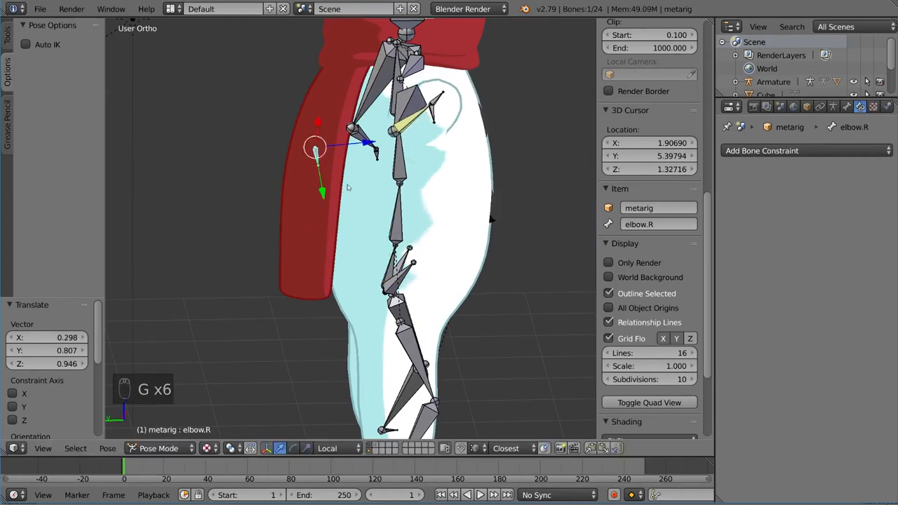
mouse_move(421, 226)
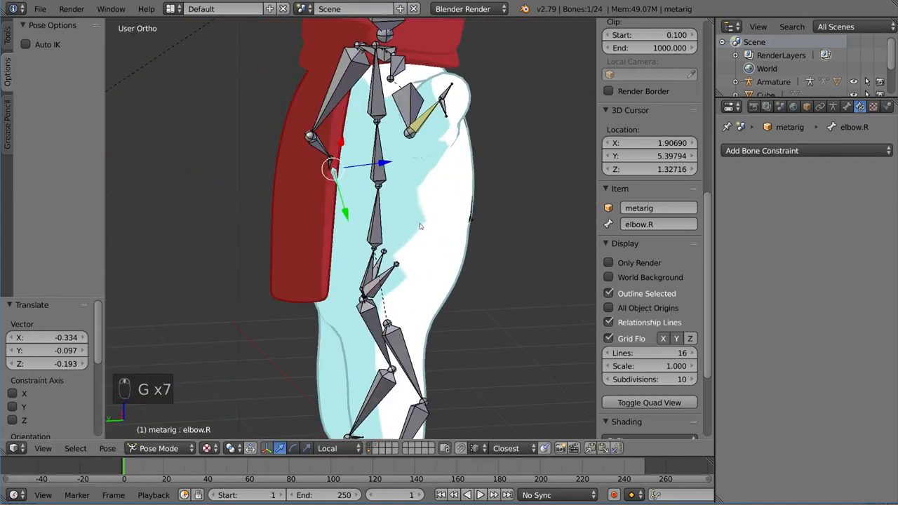
Undo the stray move, parent elbow.R to hand_IK.R in Bone properties, and return to Pose Mode.
key(alt+g)
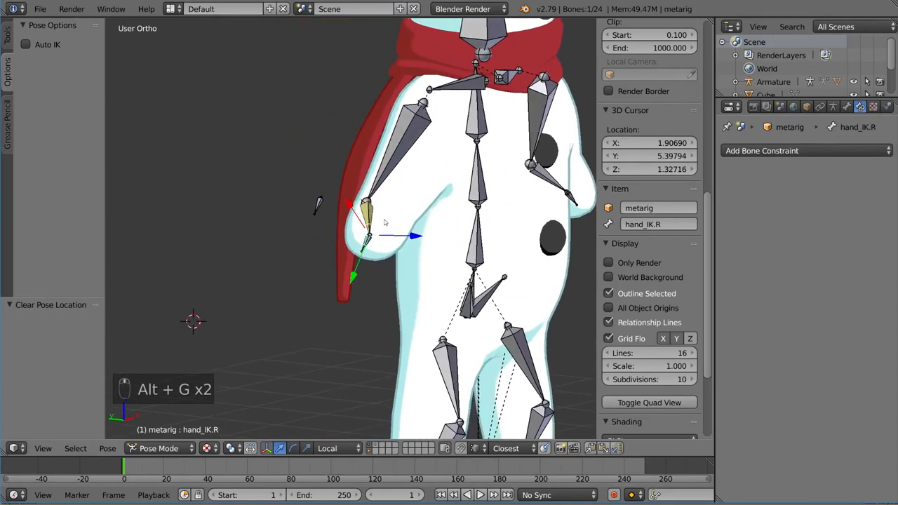
key(Tab)
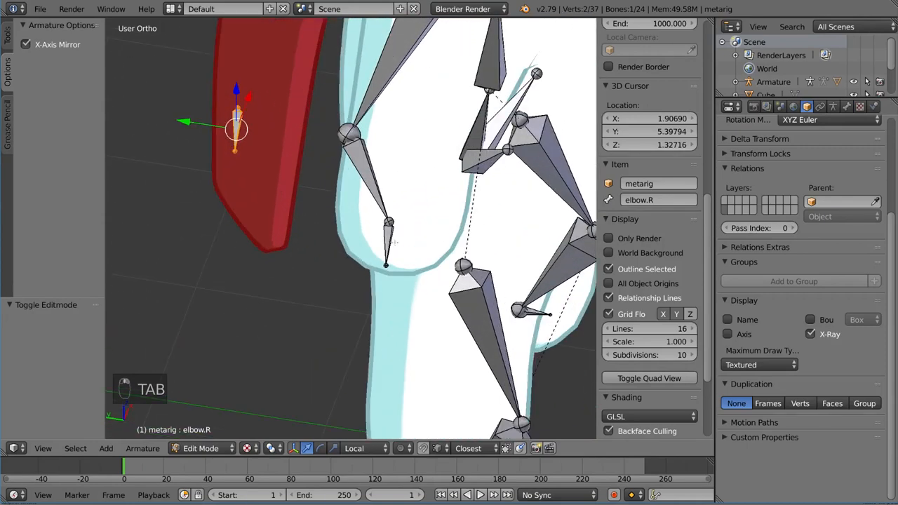
key(ctrl+z)
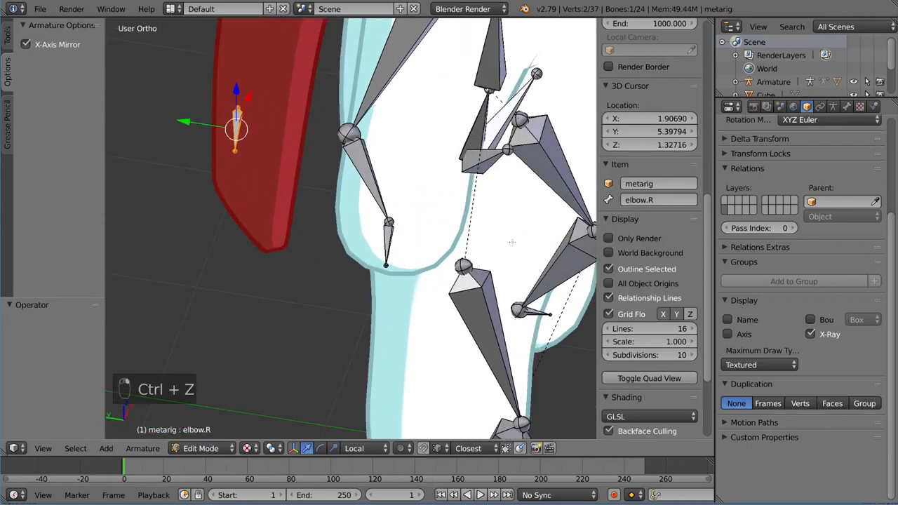
click(847, 106)
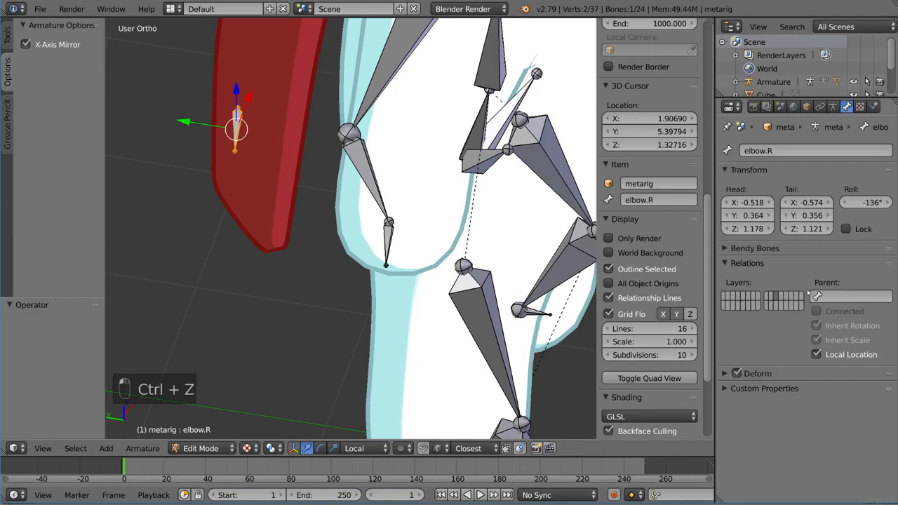
click(849, 296)
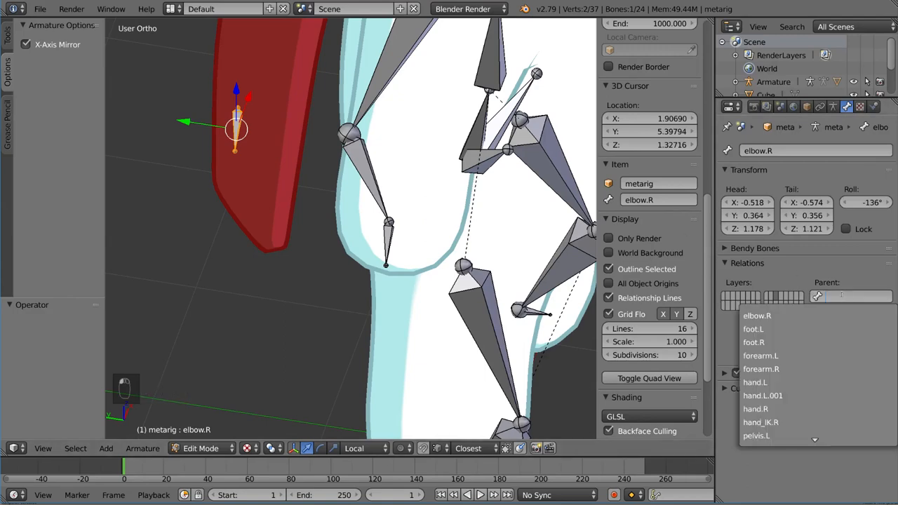
click(760, 422)
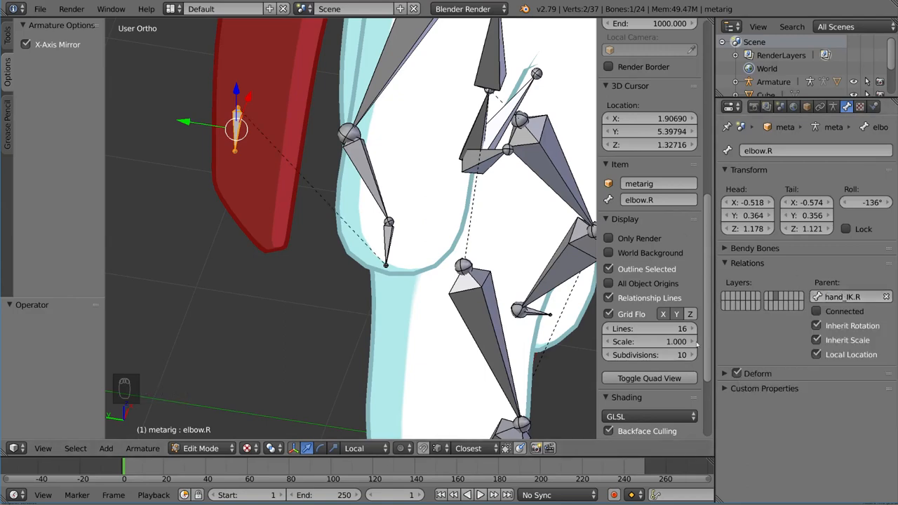
key(Tab)
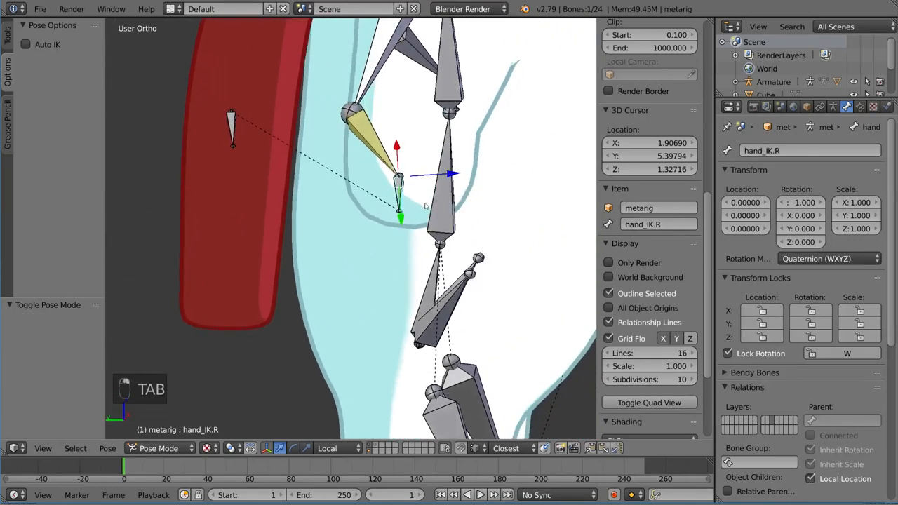
Move and turn the hand_IK.R control to check how the right arm bends.
key(g)
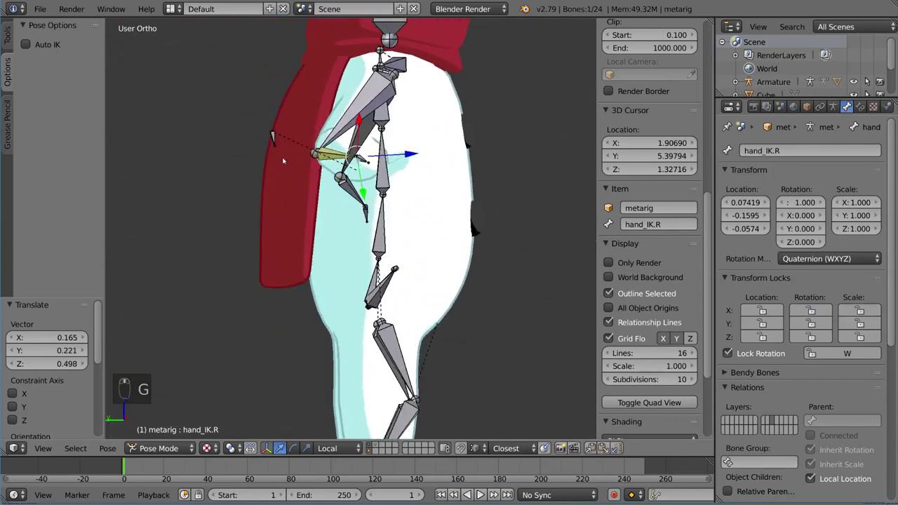
key(r)
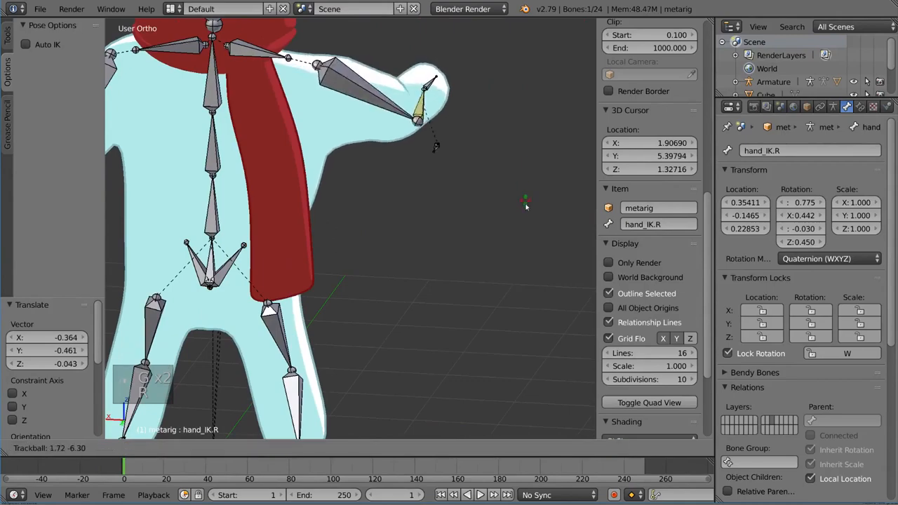
key(r)
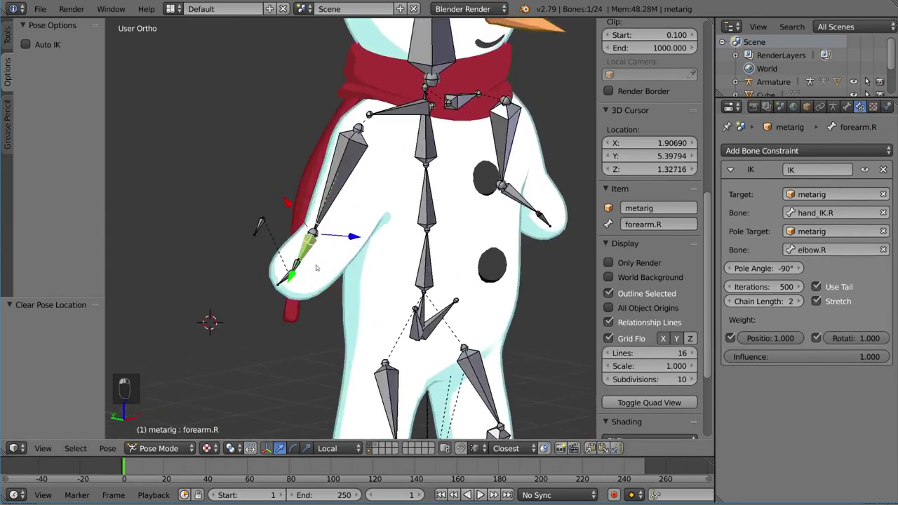
key(ctrl+z)
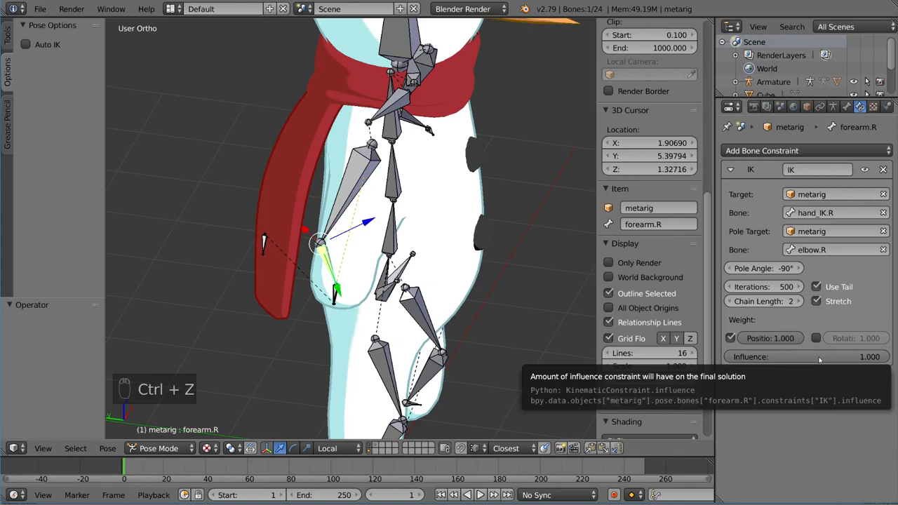
key(ctrl+z)
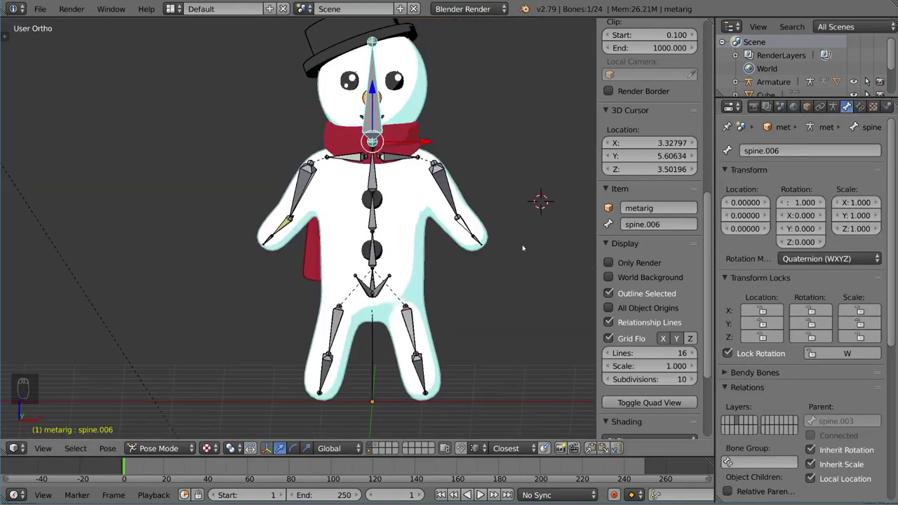
Drag hand_IK.R along the sleeve to stretch the arm toward its tip, then enter Edit Mode.
scroll(up, 3)
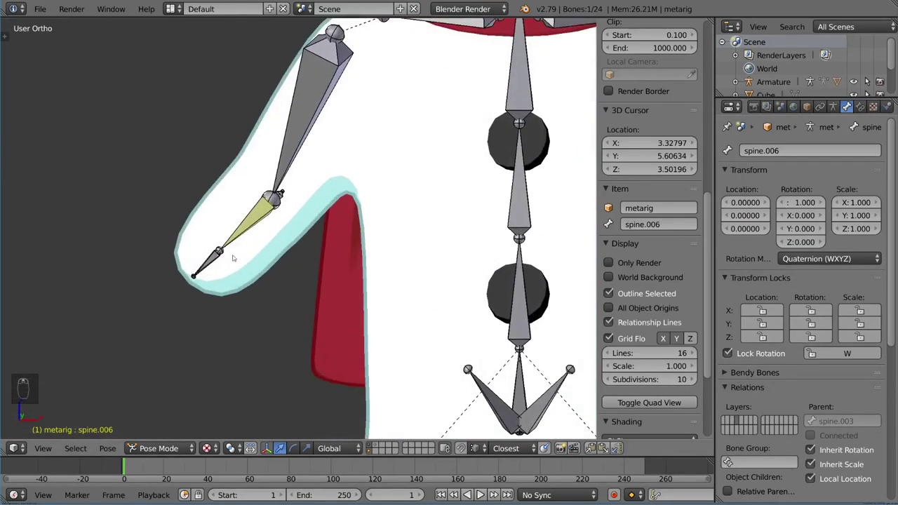
key(g)
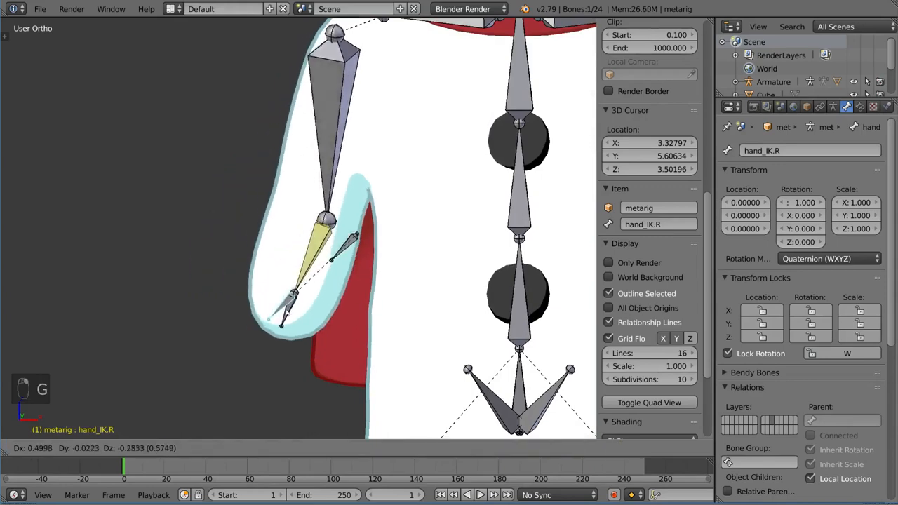
mouse_move(185, 195)
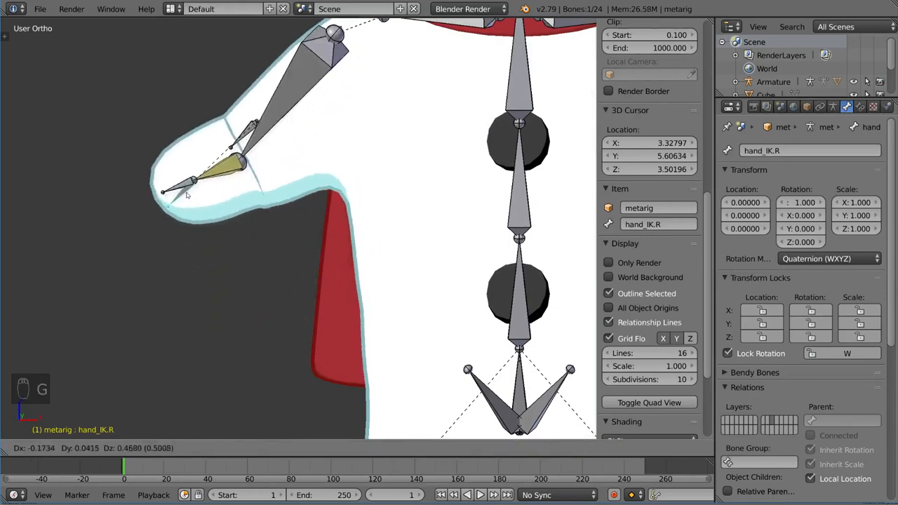
click(344, 267)
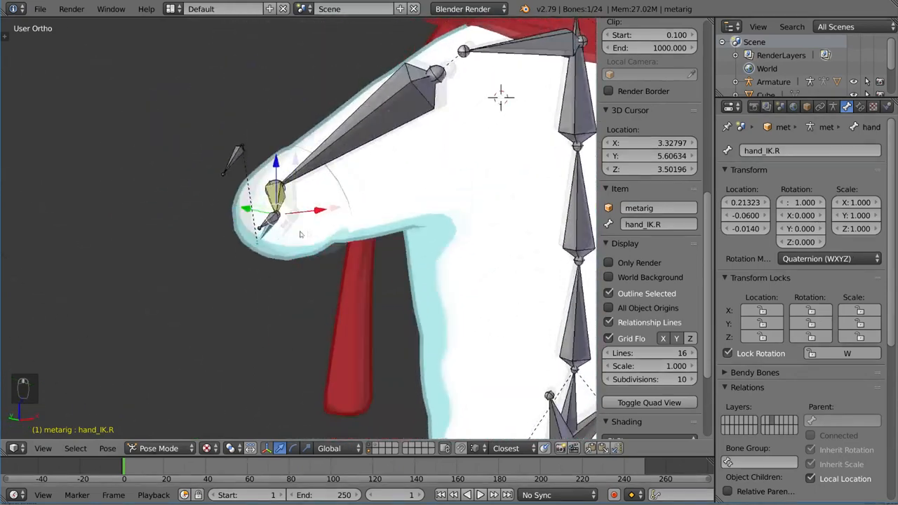
key(g)
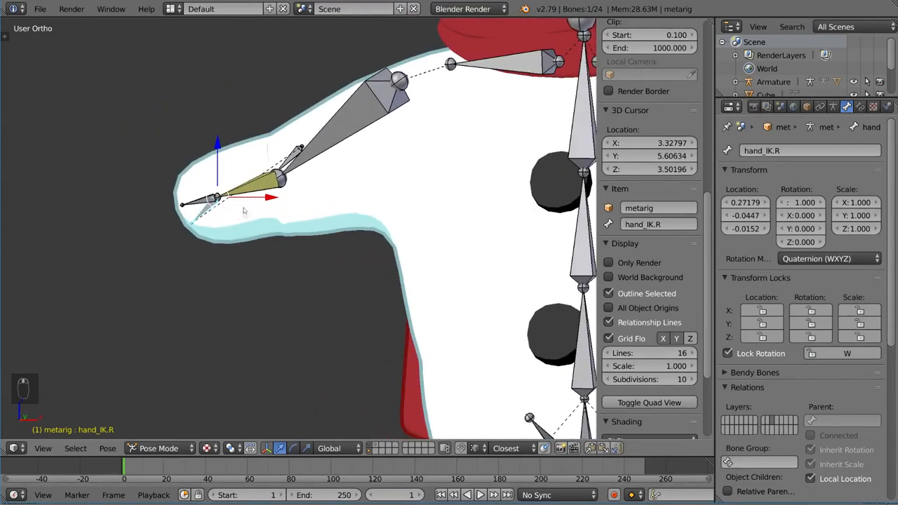
key(Tab)
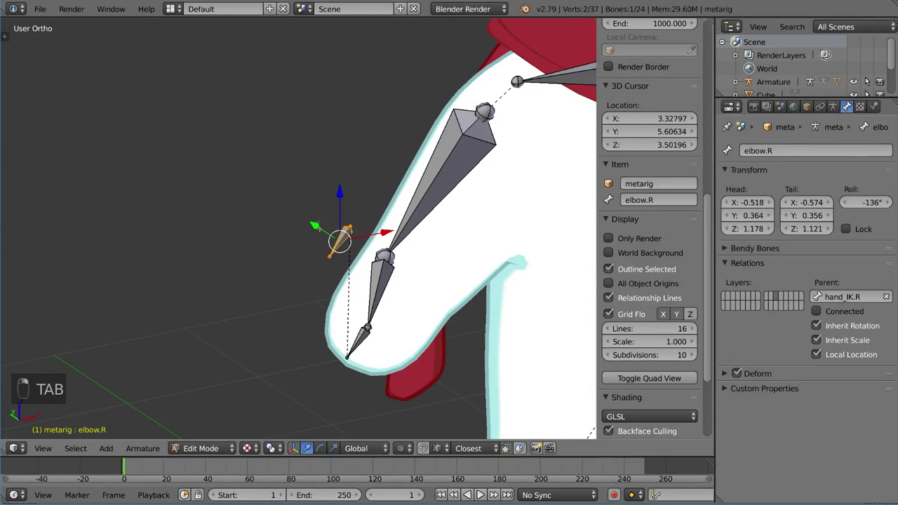
Clear the parent on the selected bone before returning to pose the rig.
key(alt+p)
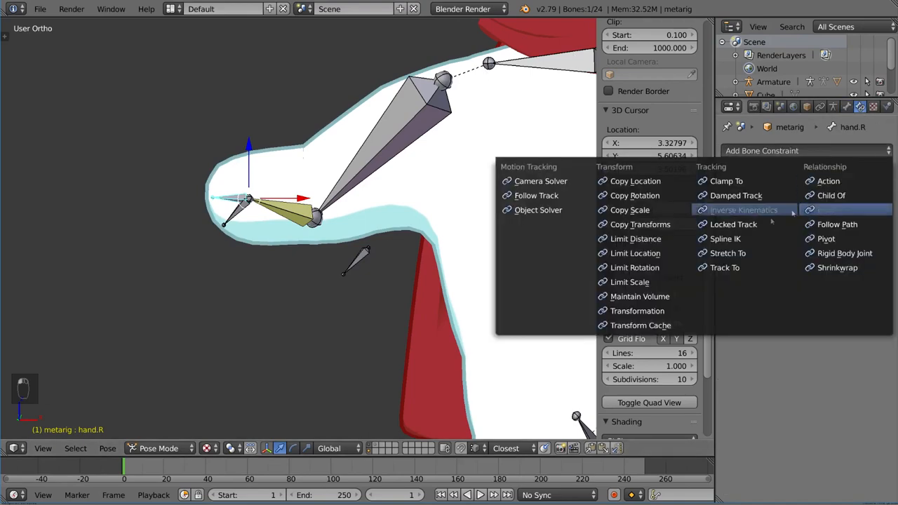
Add a Copy Rotation constraint on hand.R targeting metarig's hand_IK.R bone.
click(634, 195)
text(and)
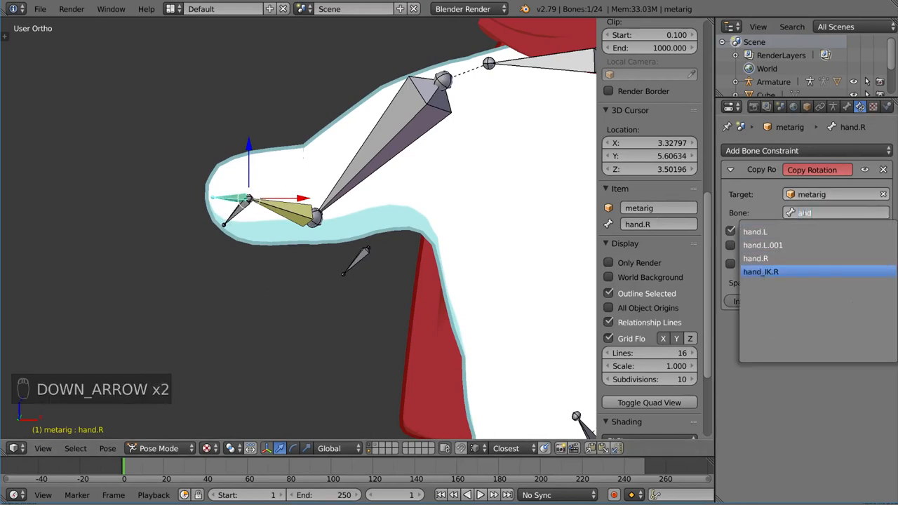
click(761, 272)
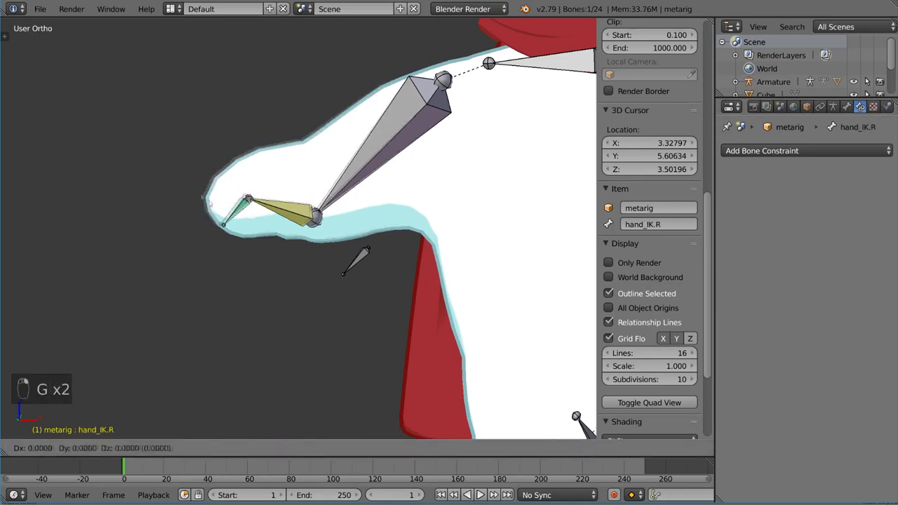
Rotate the hand_IK.R control and confirm the right hand turns with it.
key(r)
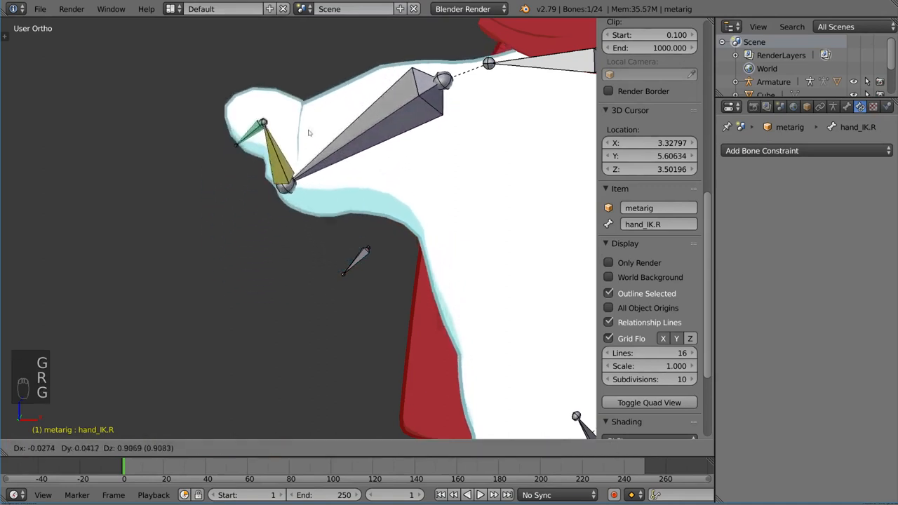
mouse_move(207, 351)
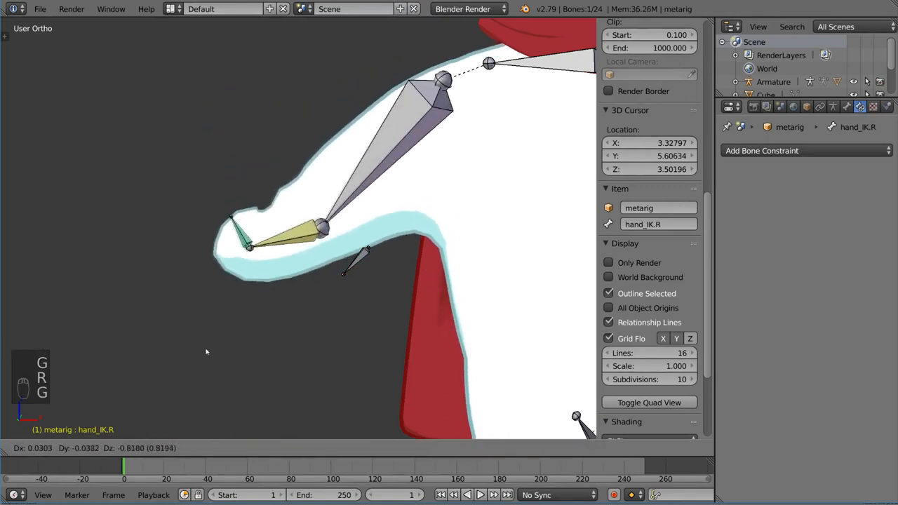
mouse_move(372, 321)
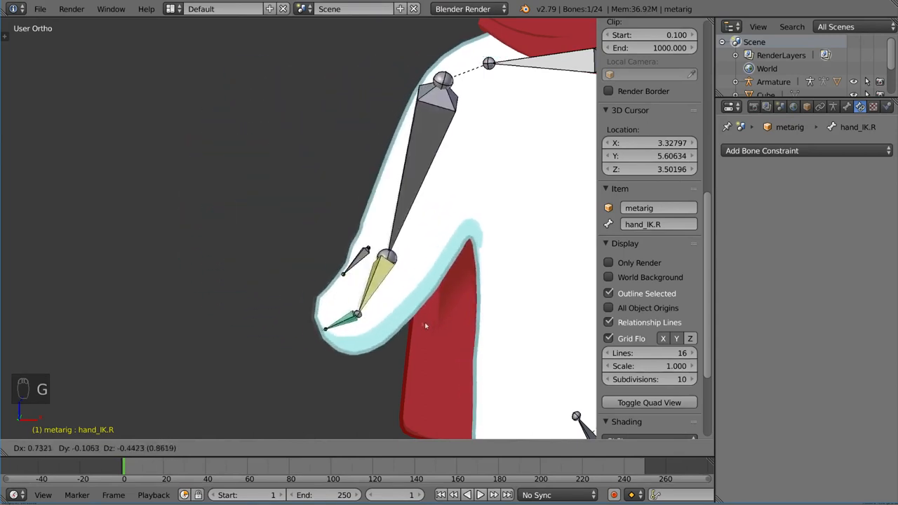
key(r)
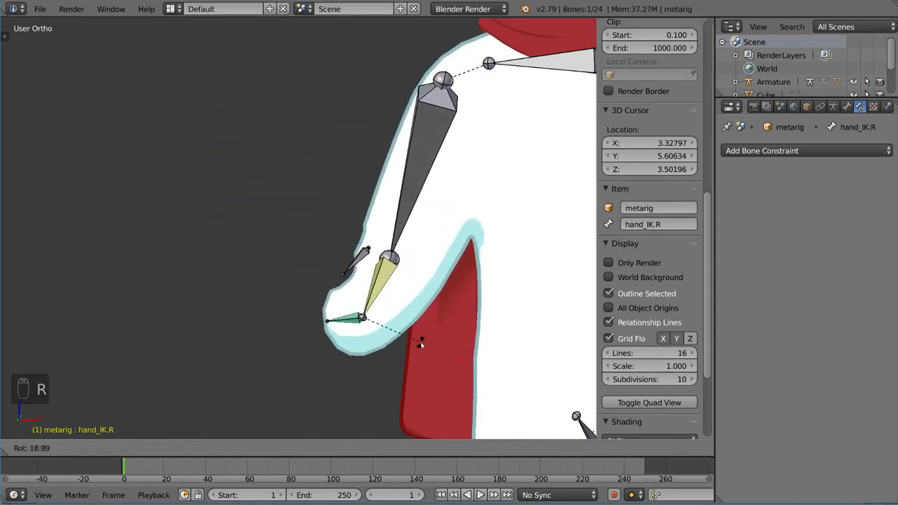